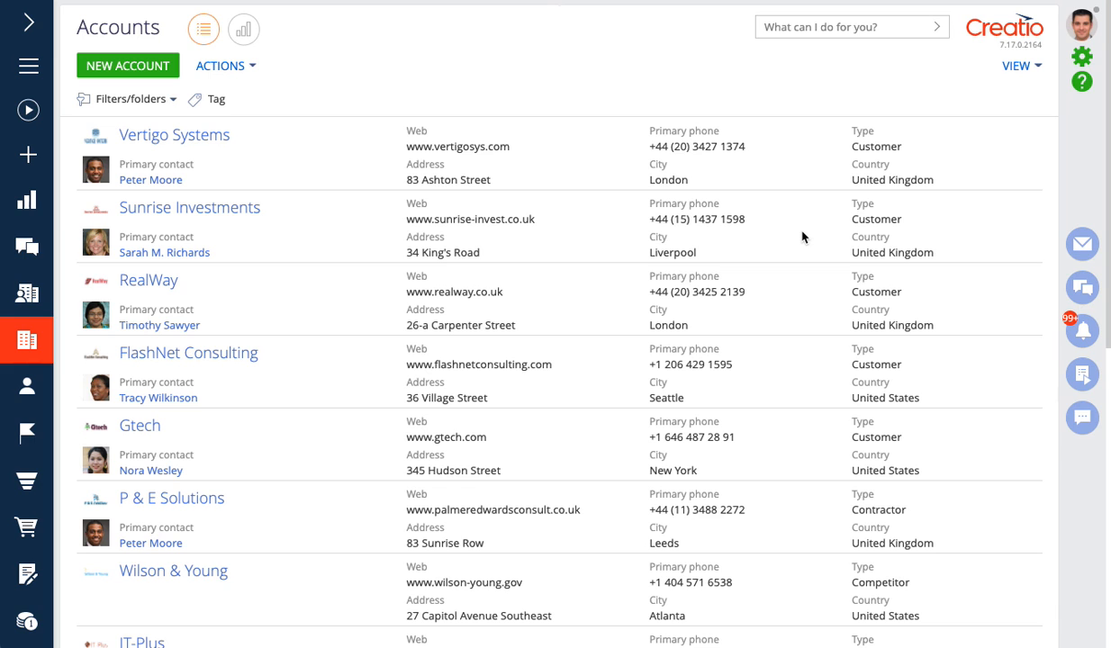
mouse_move(562, 67)
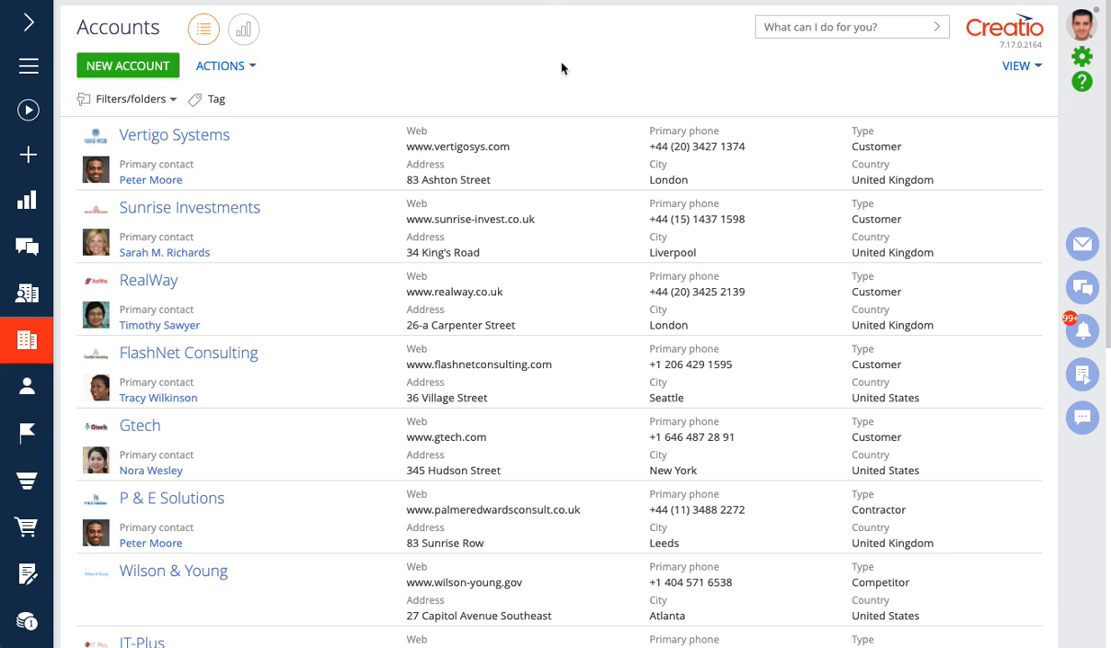
mouse_move(81, 288)
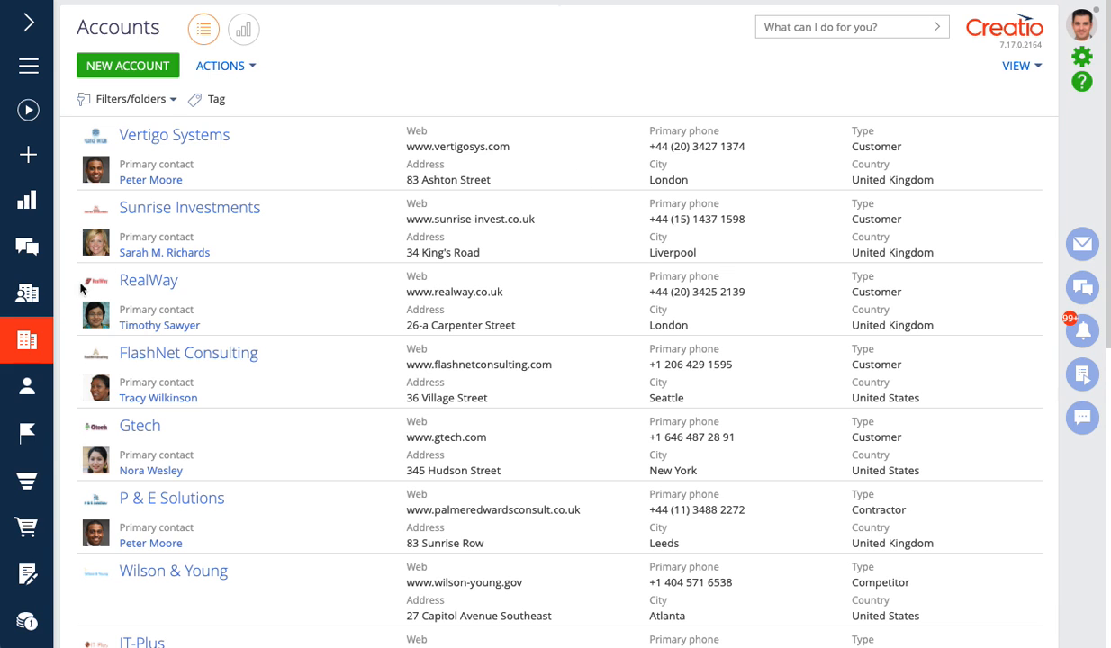
Step: Switch from the Accounts list to the Contacts section list
click(27, 387)
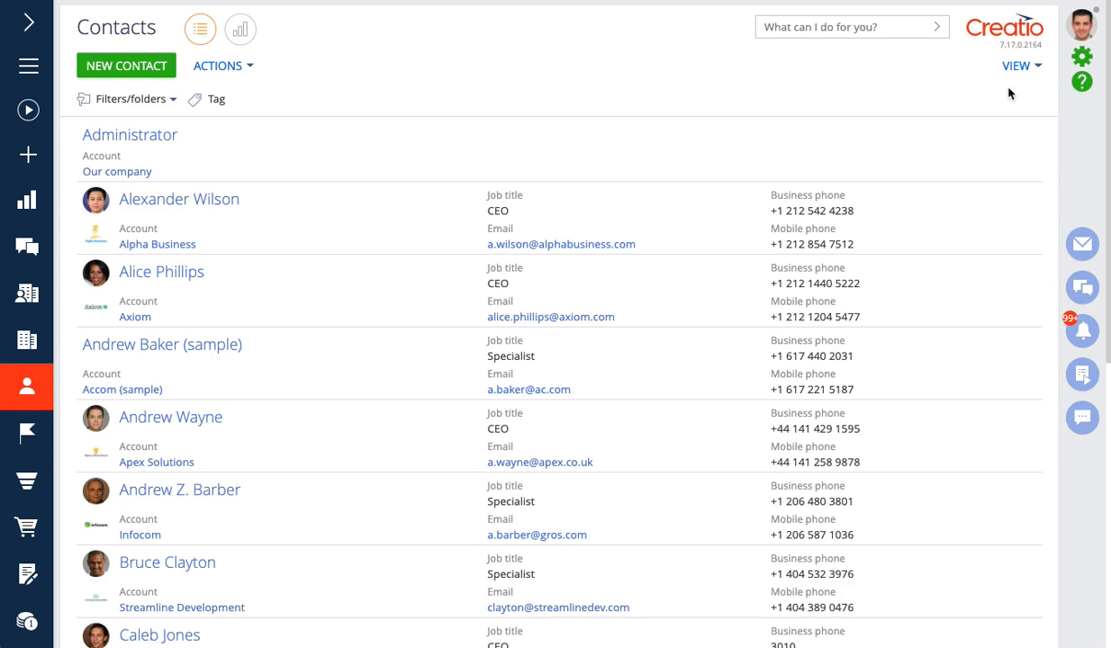
Step: Launch the Contacts section wizard from the VIEW menu
click(1020, 65)
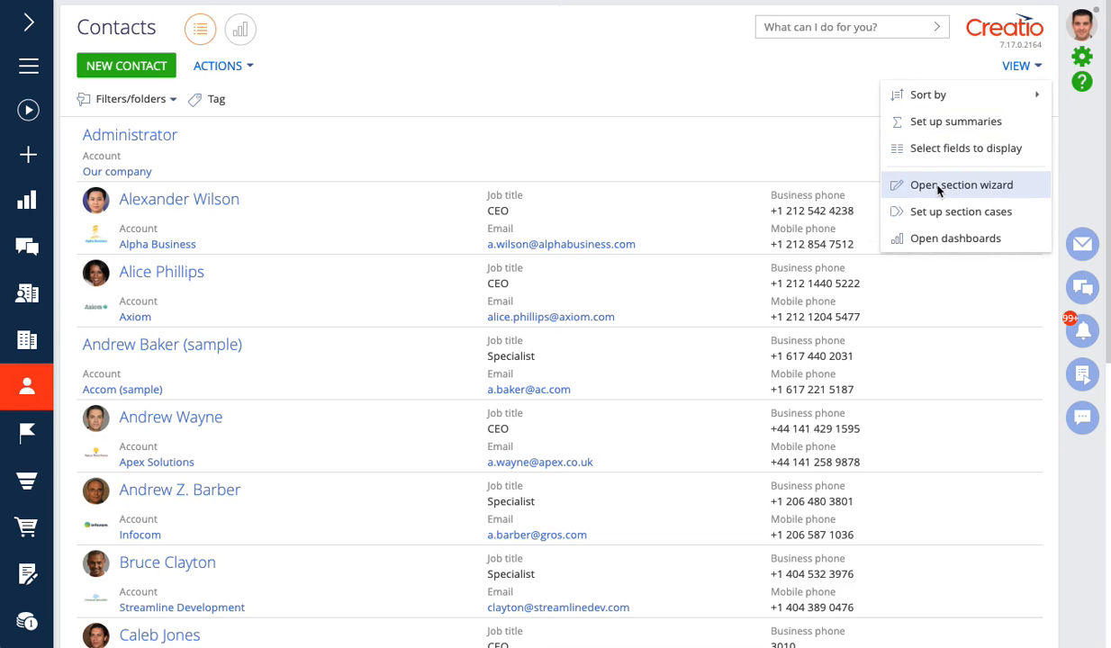
click(959, 185)
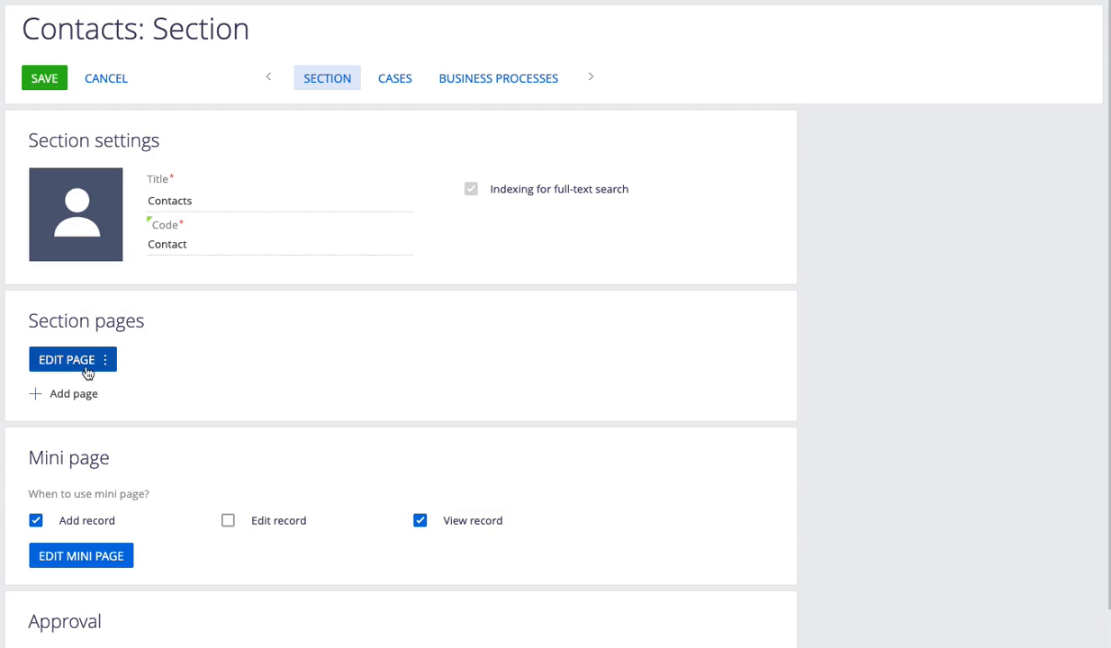
Step: Edit the Contact record page from Section pages in the page designer
click(64, 359)
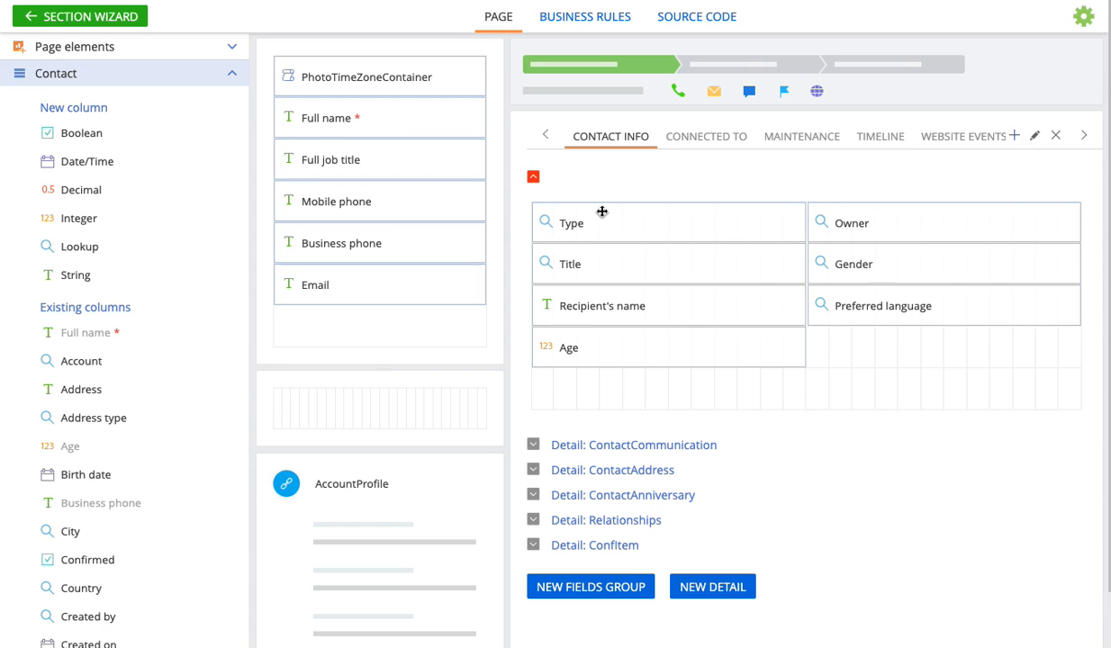
Step: Create String column 'Multi-contact type', code UsrMultiContactType, Text (500 characters), and save
click(93, 332)
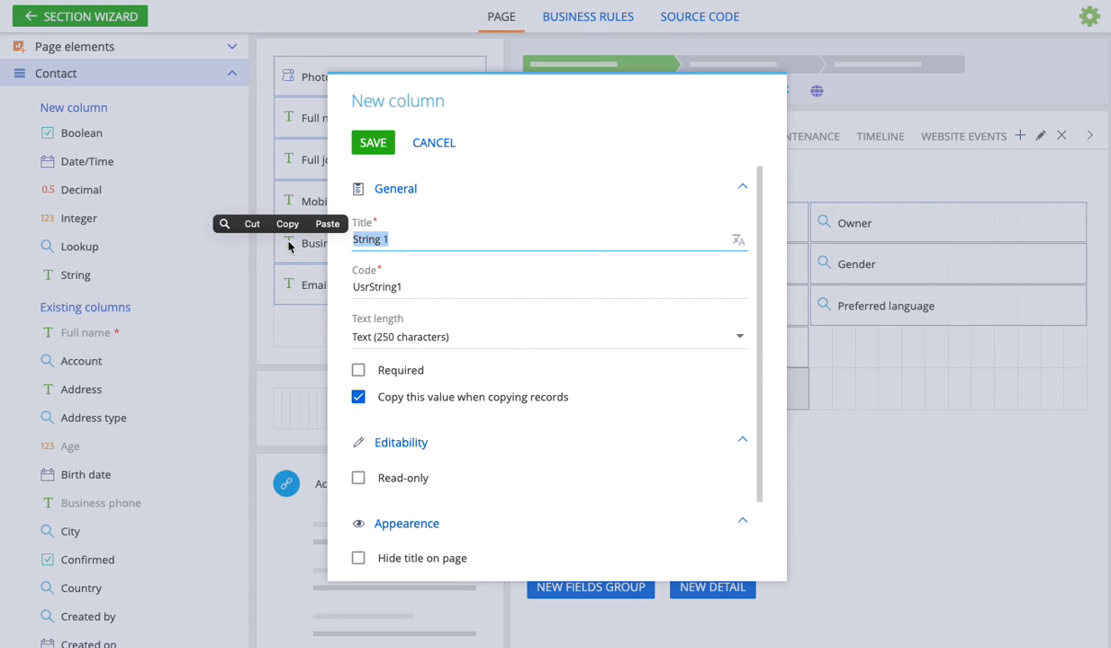
text(Multi)
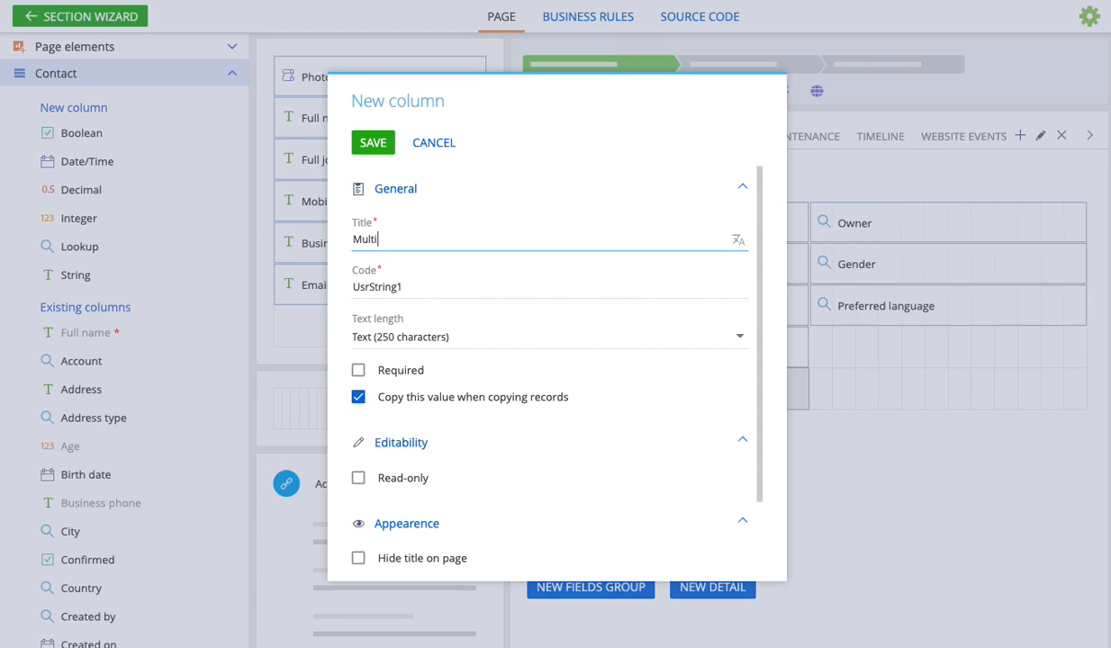
text(-contact)
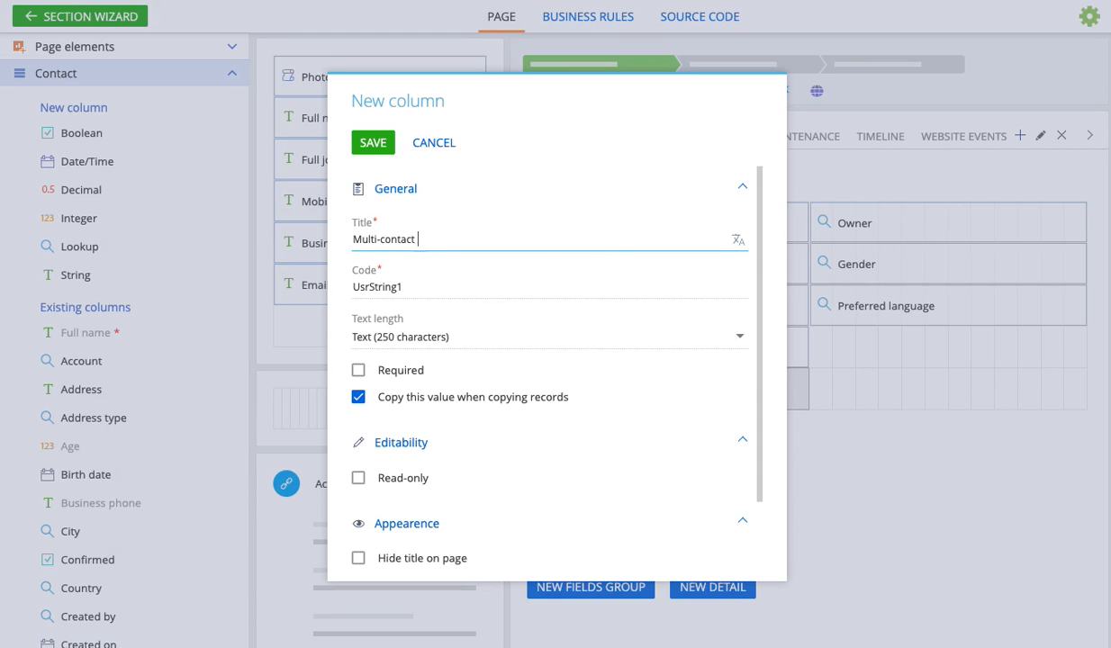
text(type)
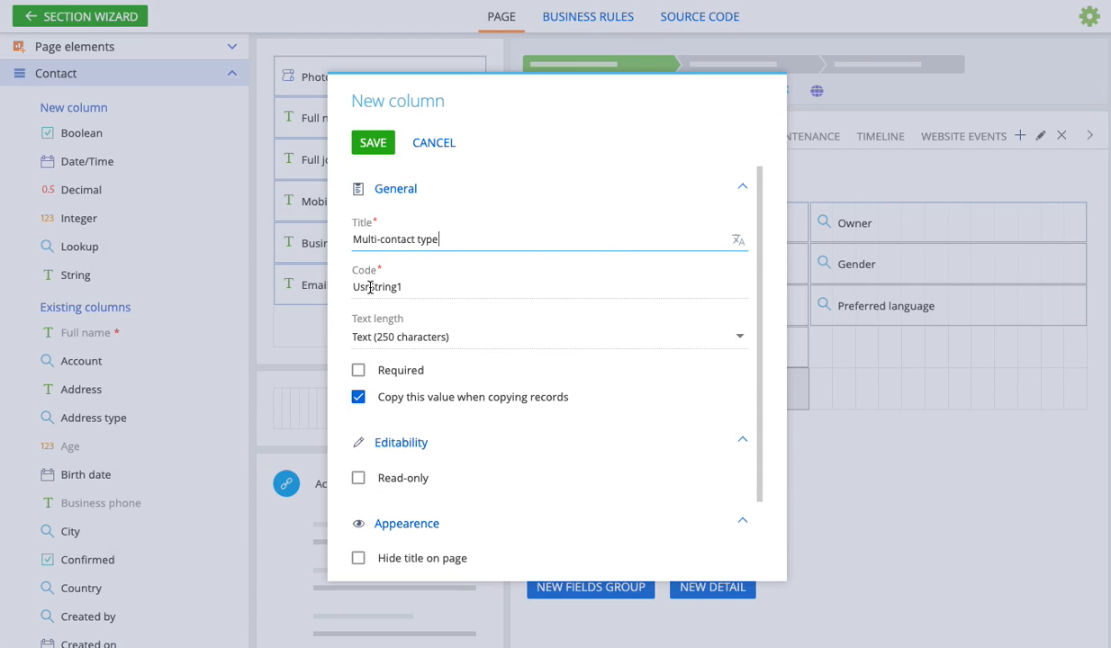
text(UsrMultiC)
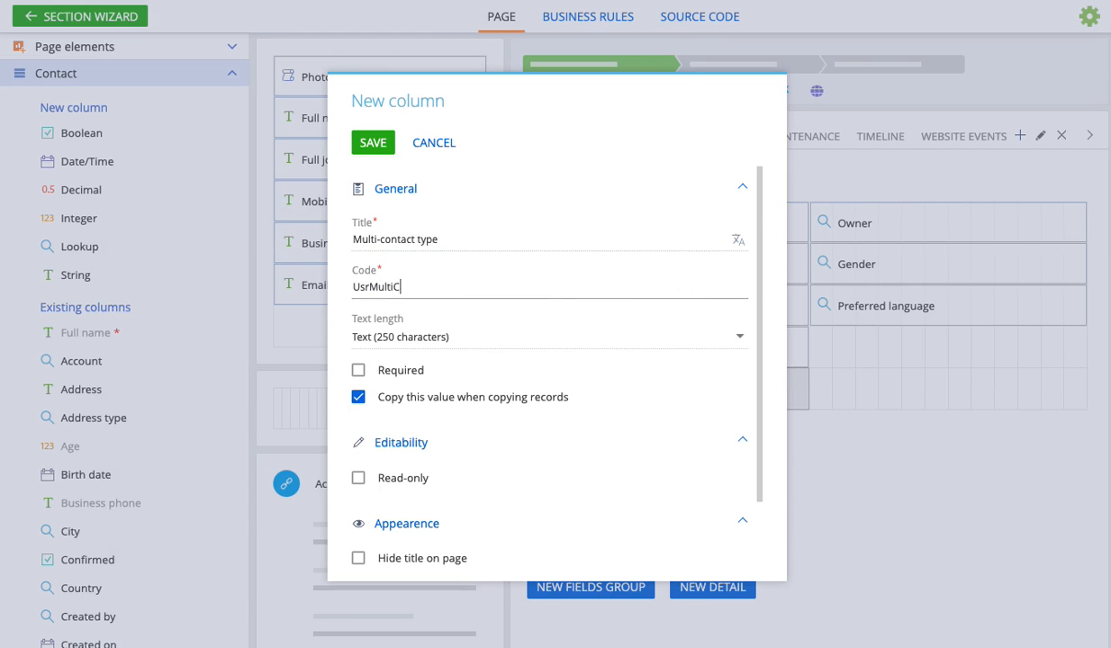
text(ontactType)
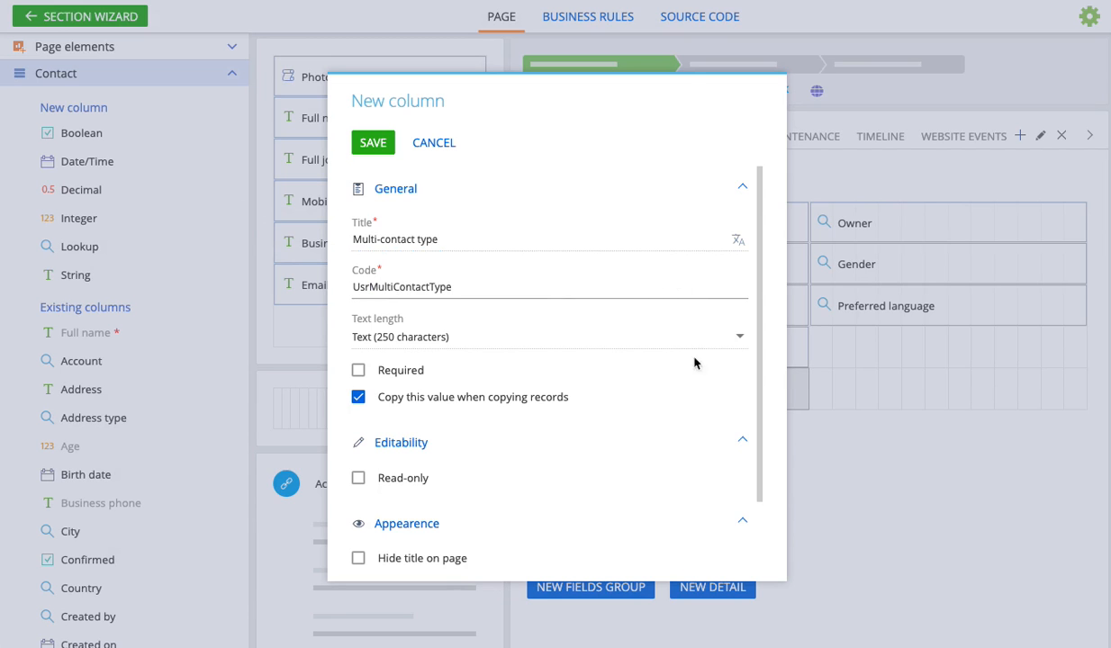
click(548, 337)
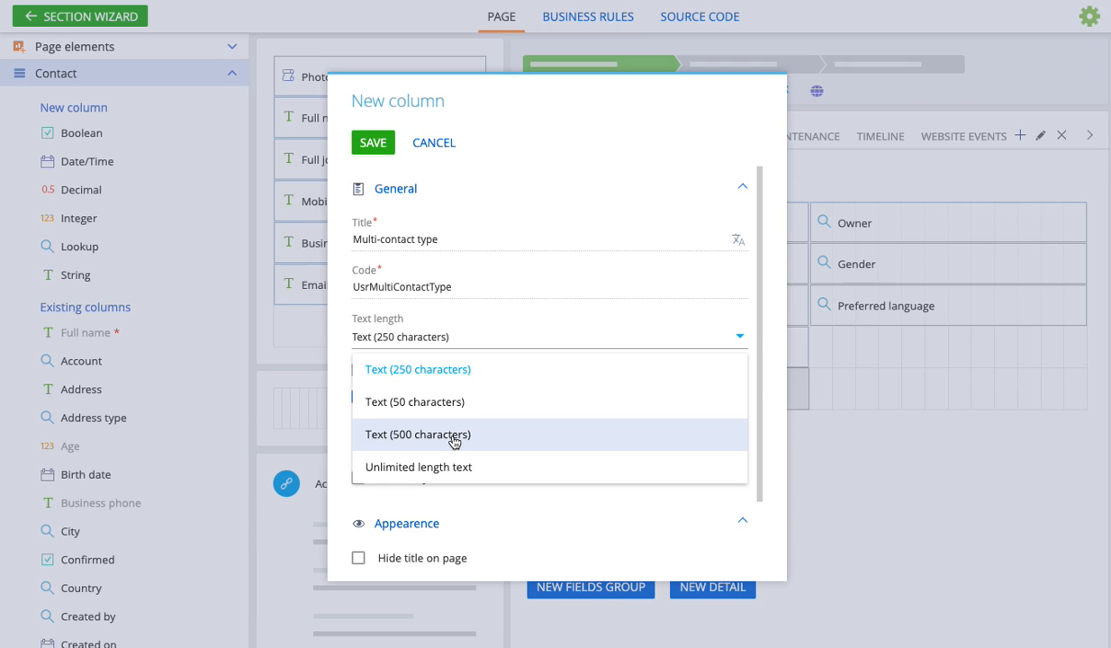
click(418, 435)
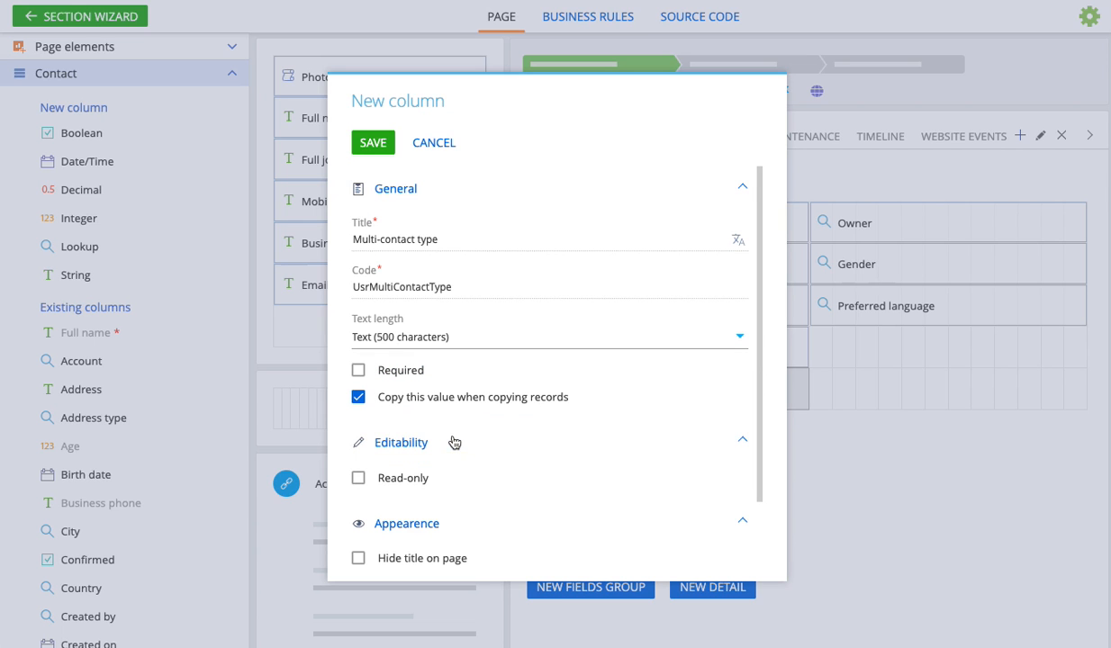
scroll(down, 3)
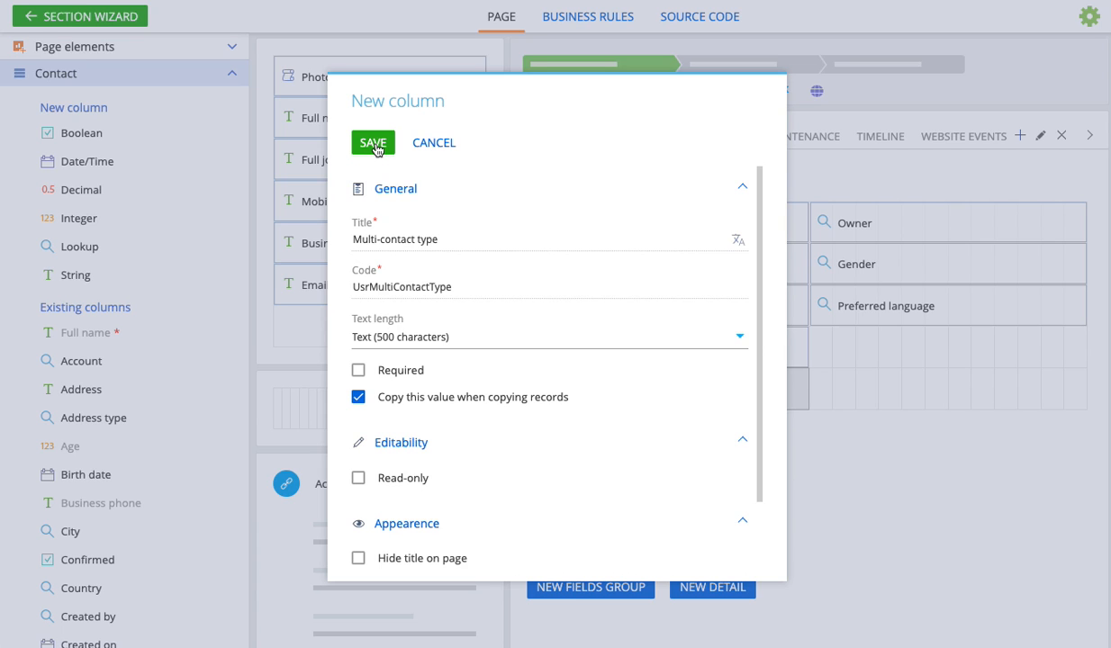
click(373, 142)
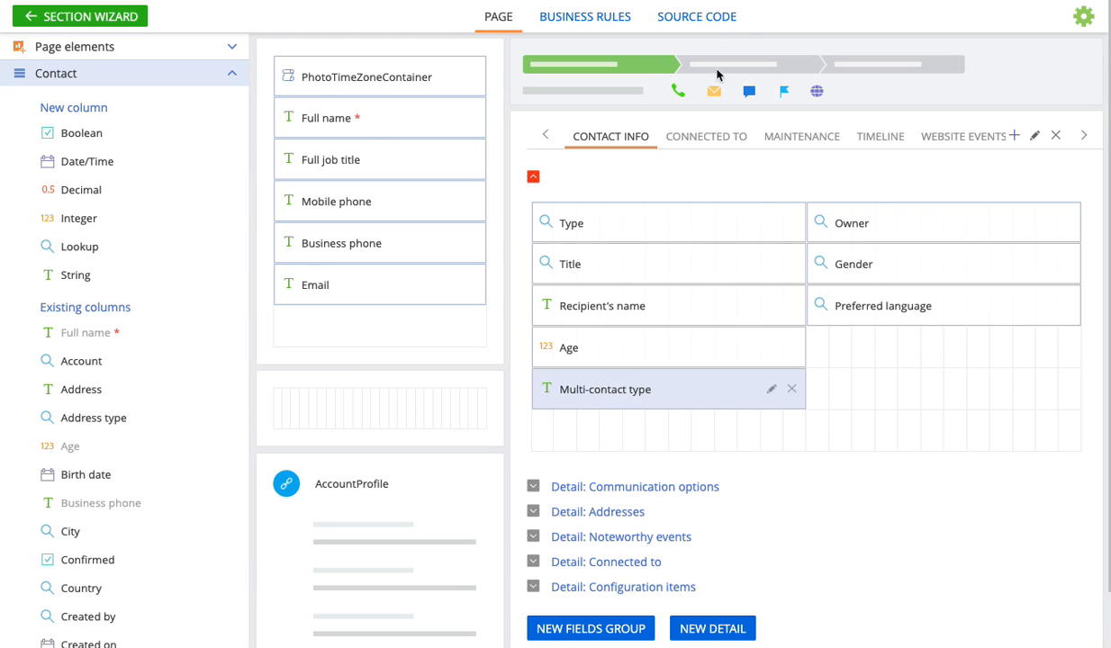
mouse_move(696, 16)
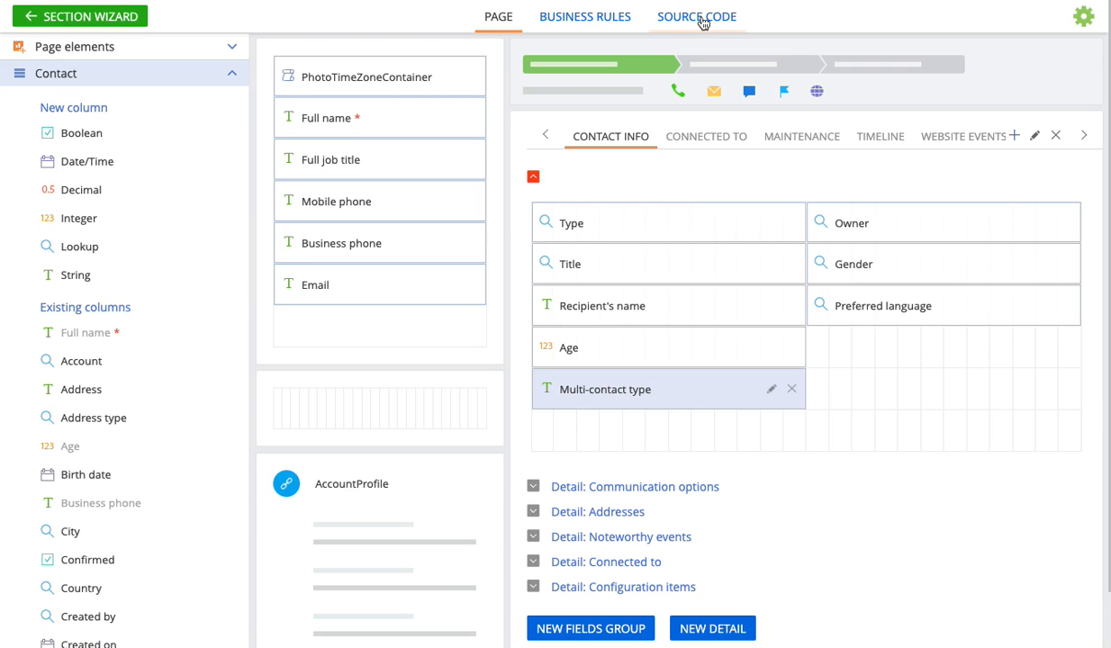
Step: Switch the page designer to the SOURCE CODE view of ContactPageV2
click(695, 16)
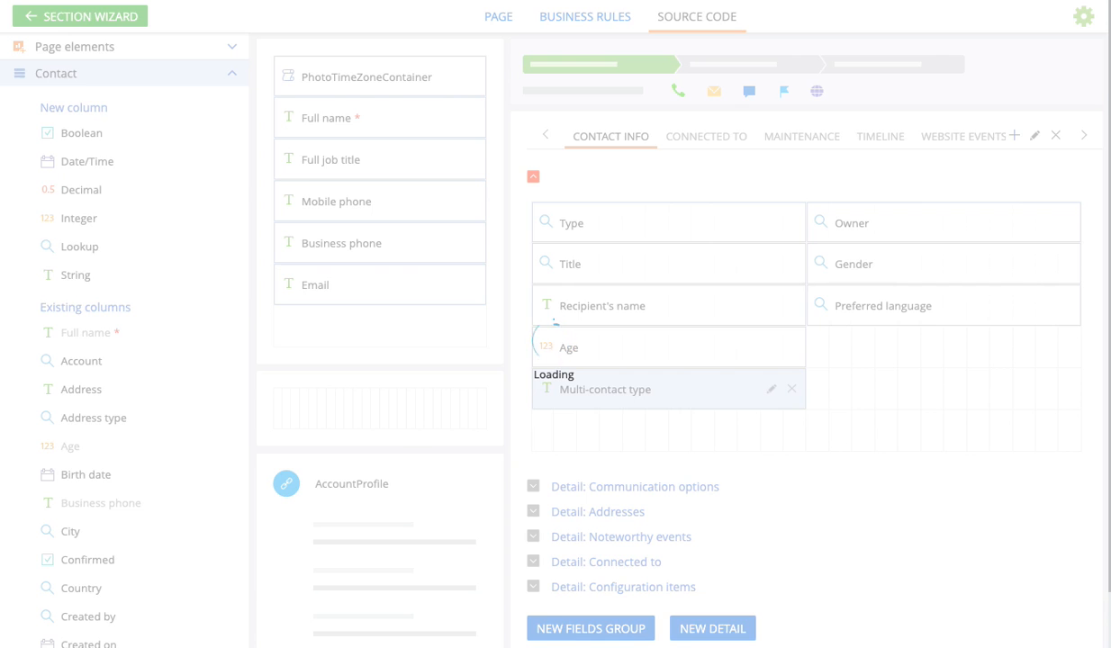
click(697, 16)
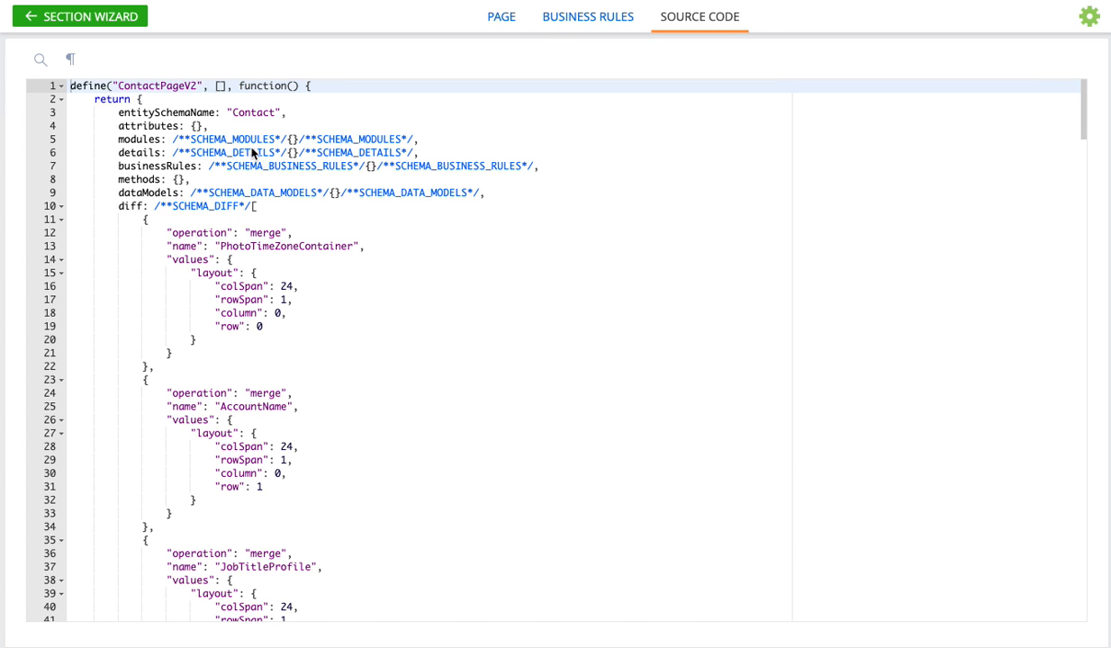
mouse_move(266, 139)
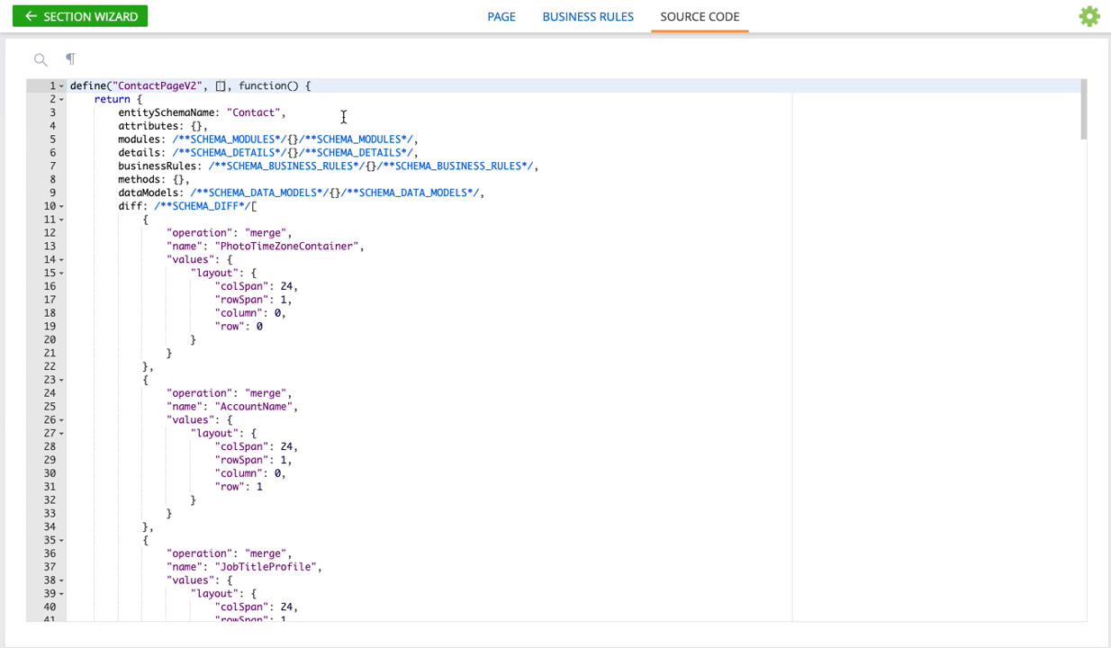
mouse_move(810, 218)
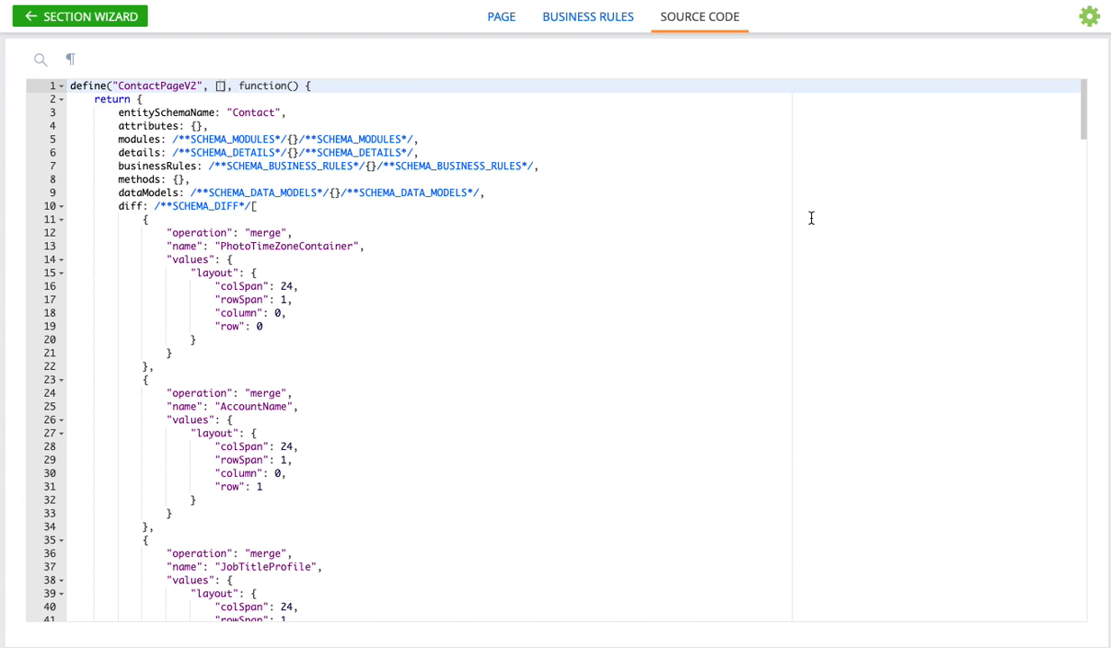
mouse_move(539, 153)
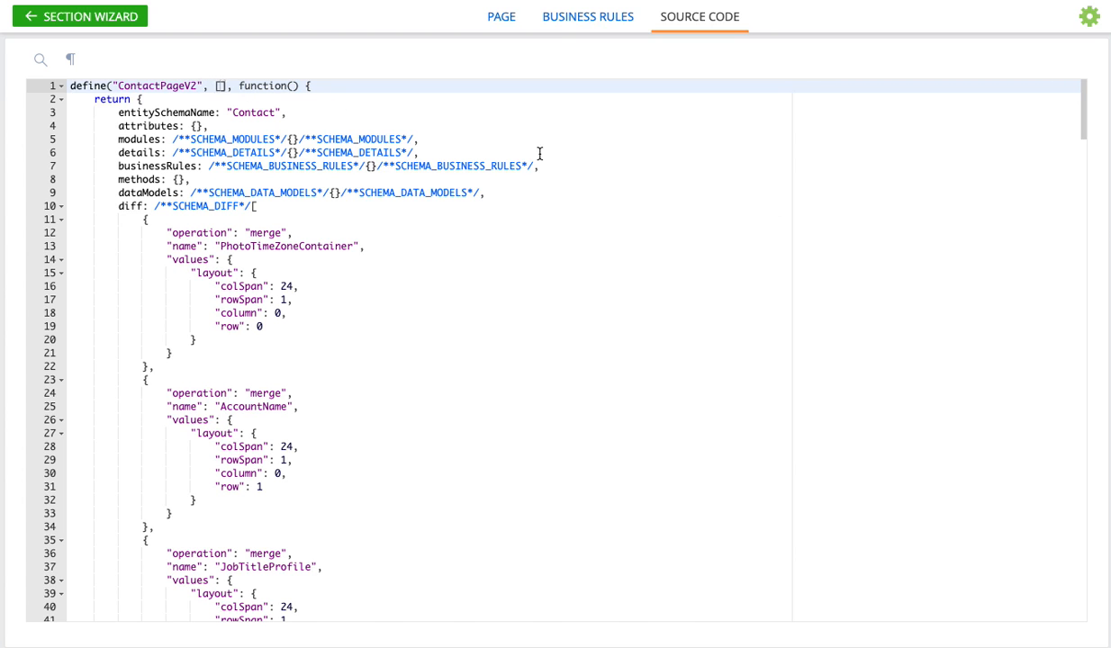
Step: Add "CfxMultiselectEdit" as a dependency in the ContactPageV2 define statement
text(")
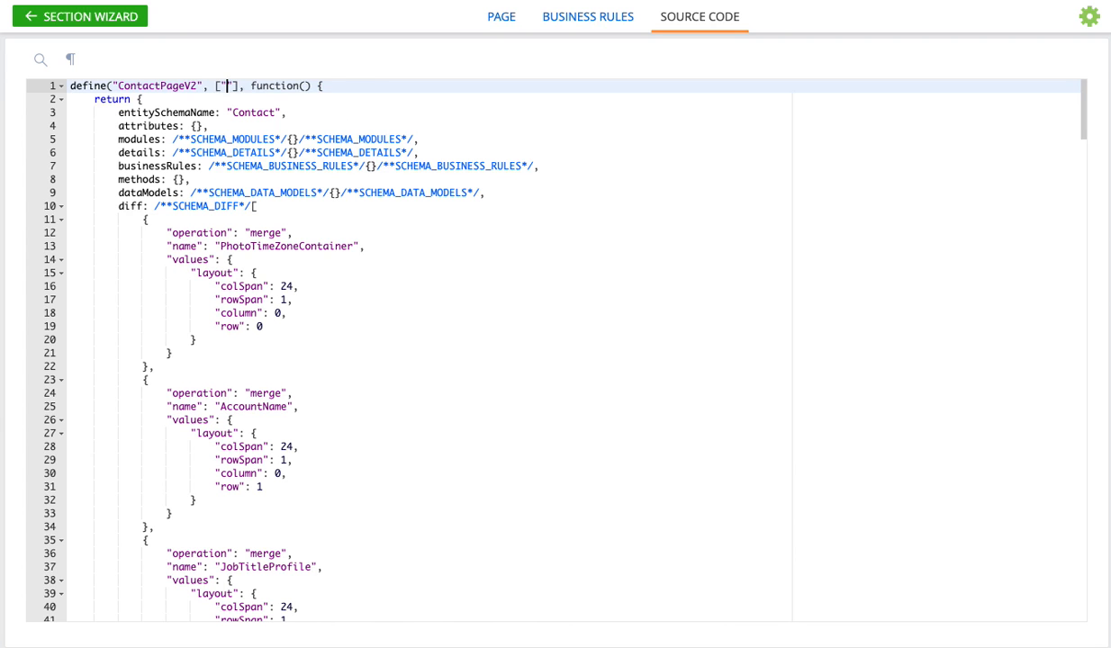
text(Cfx)
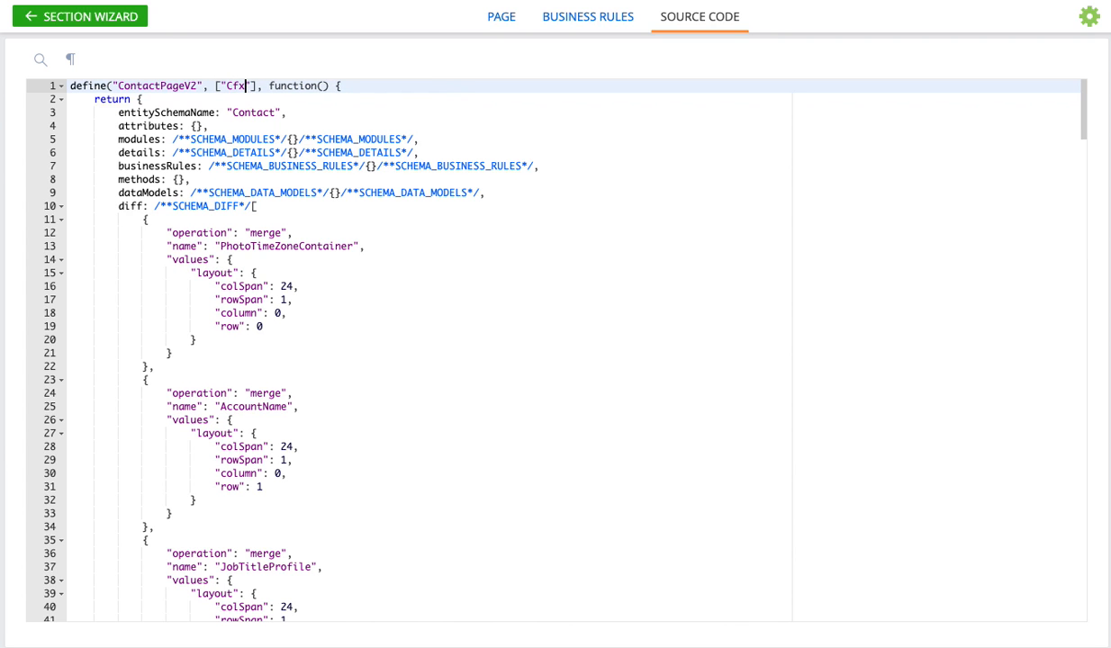
text(M)
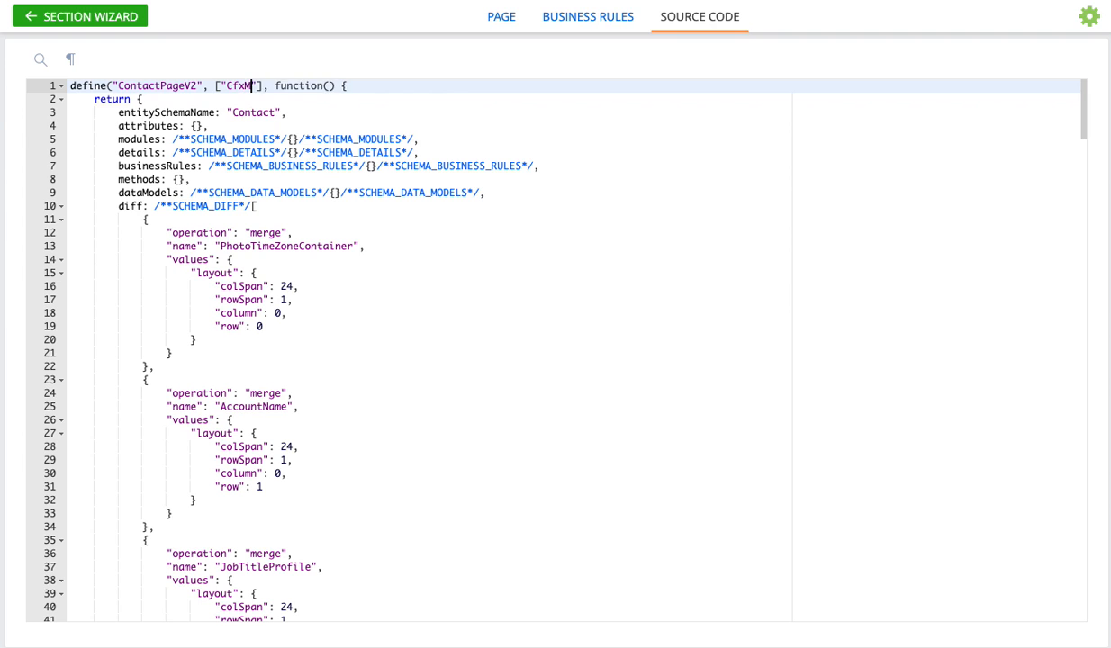
text(ultiselectEdit)
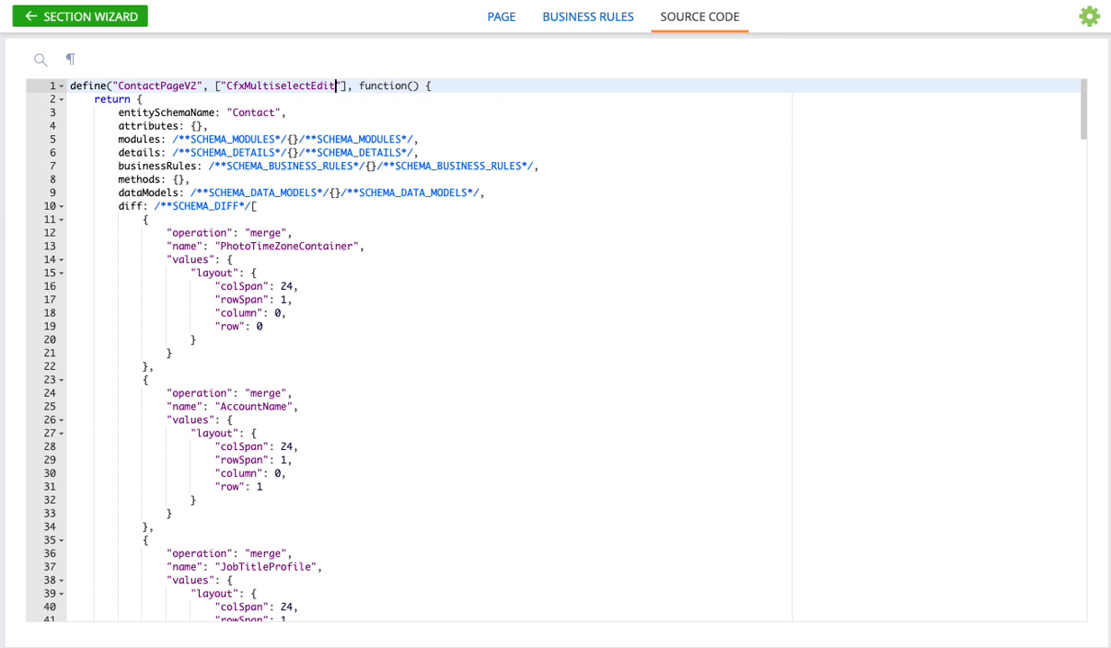
double_click(279, 86)
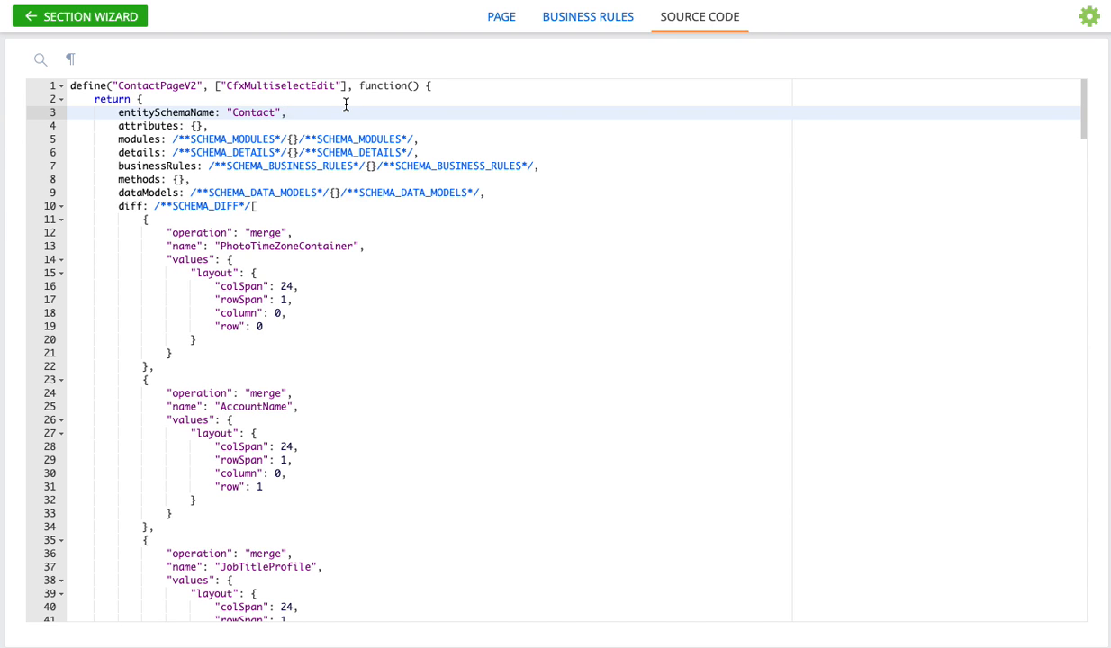
Step: Search the source for 'Usr' to find the UsrMultiContactType insert block
key(ctrl+f)
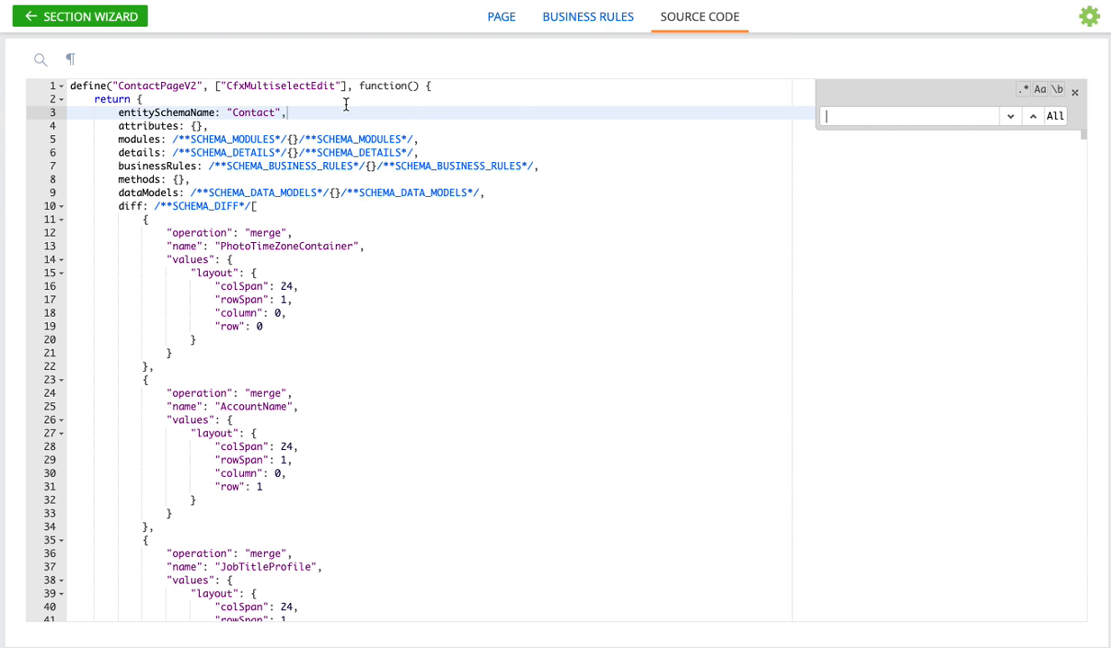
text(UsrMultiContactType",)
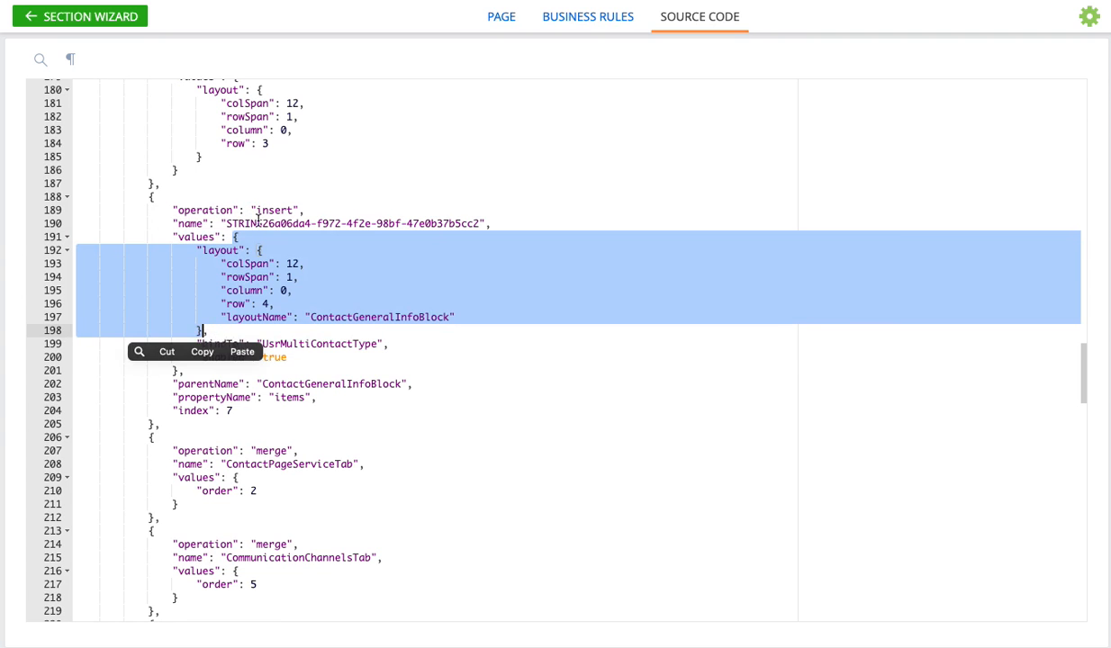
Step: Add itemType Terrasoft.ViewItemType.COMPONENT and className "Terrasoft.CfxMultiselectEdit" to the field's values
click(514, 181)
text("i)
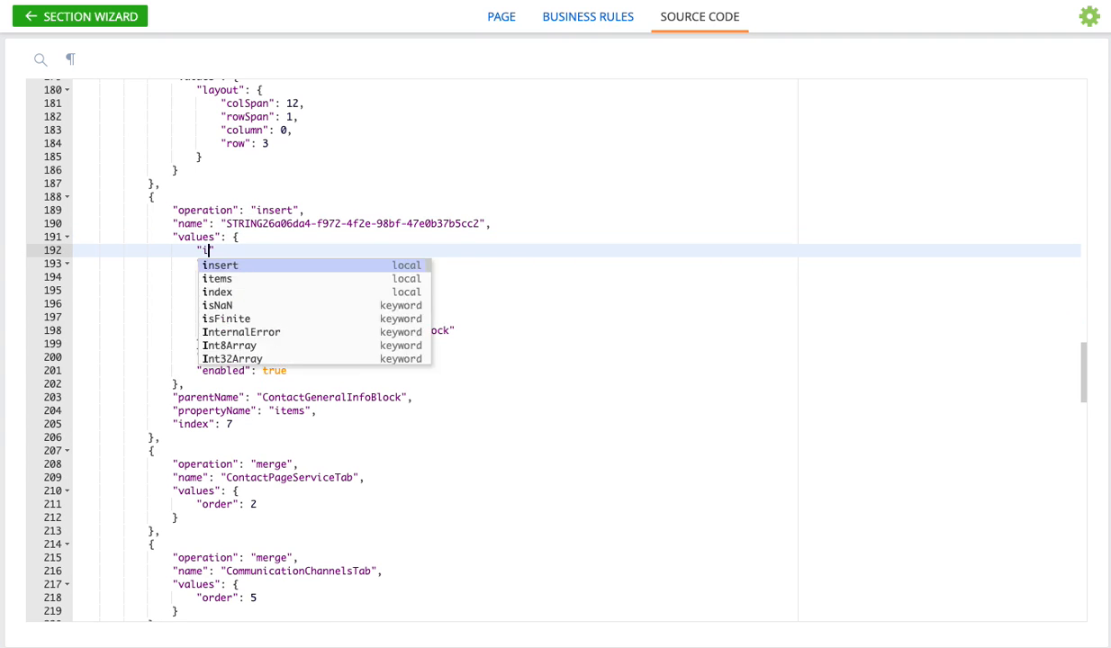
text(itemType)
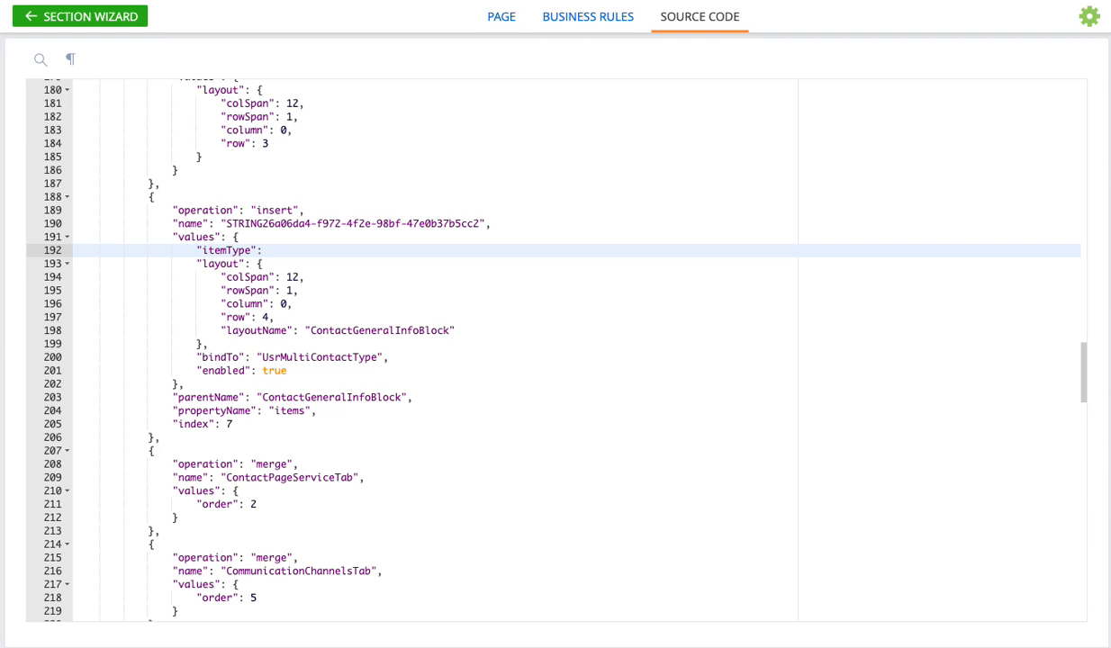
text(Terr)
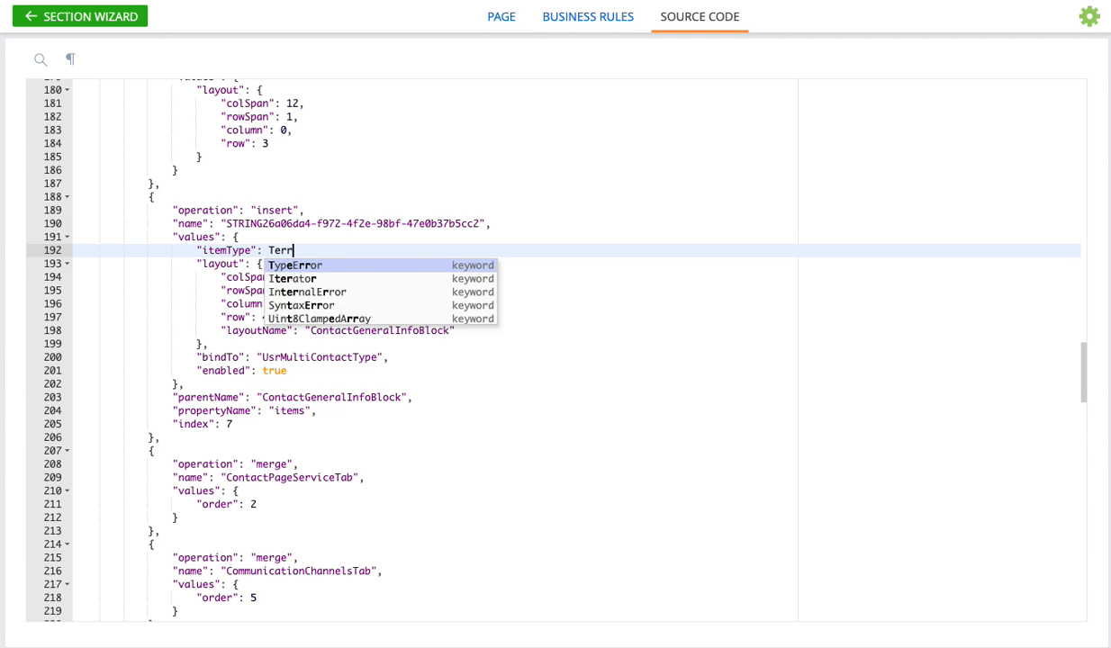
text(o)
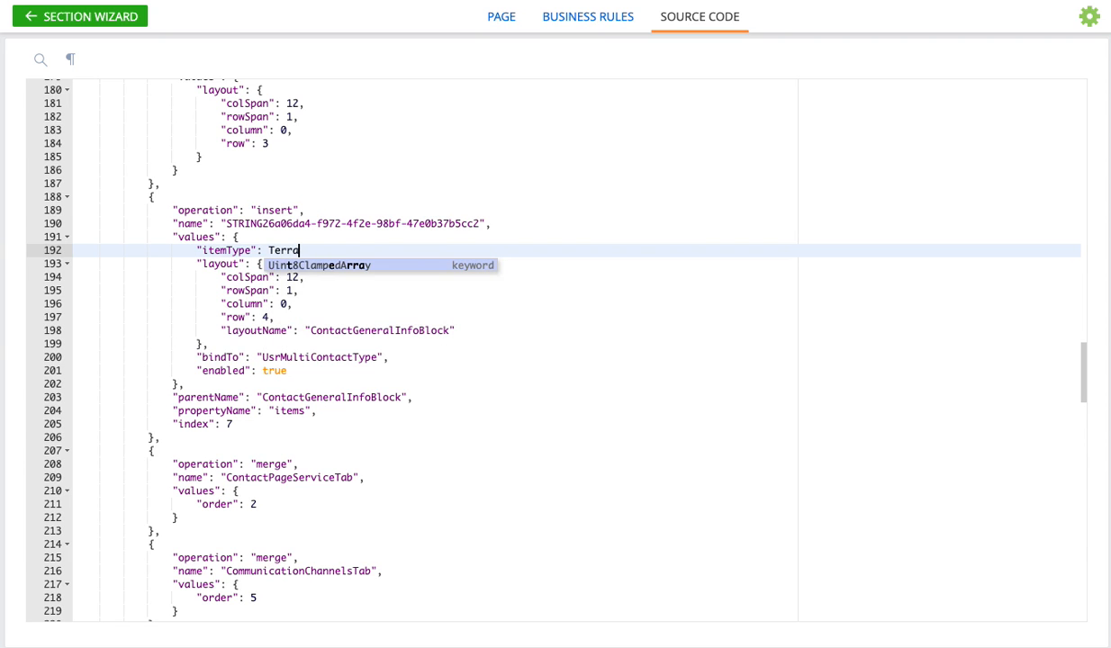
text(soft.)
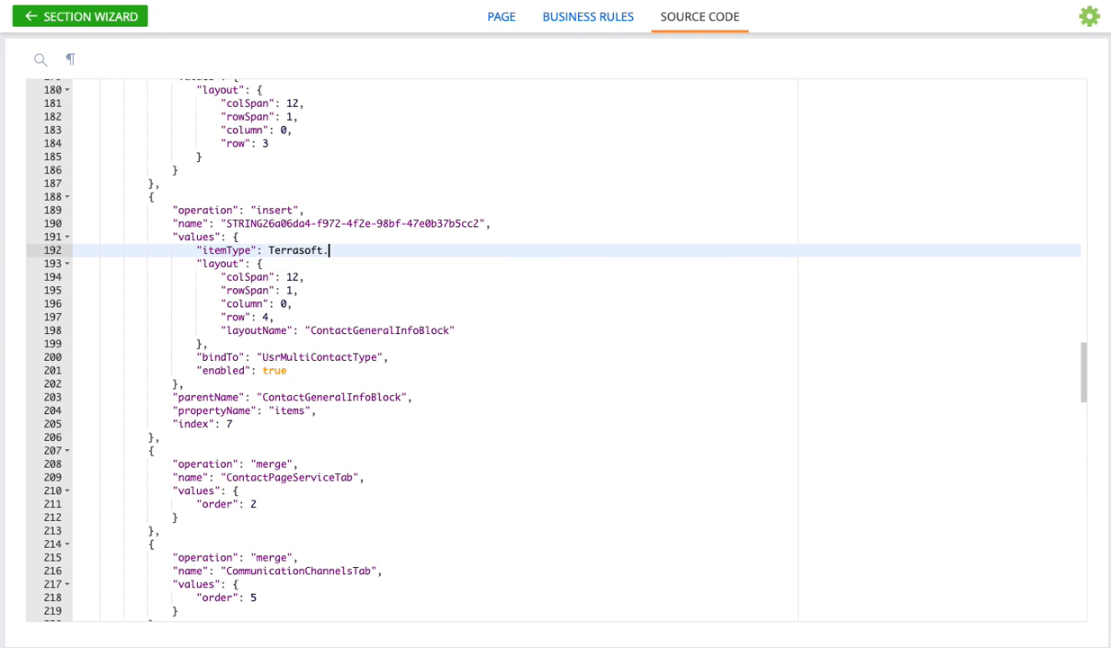
text(CfxMulti)
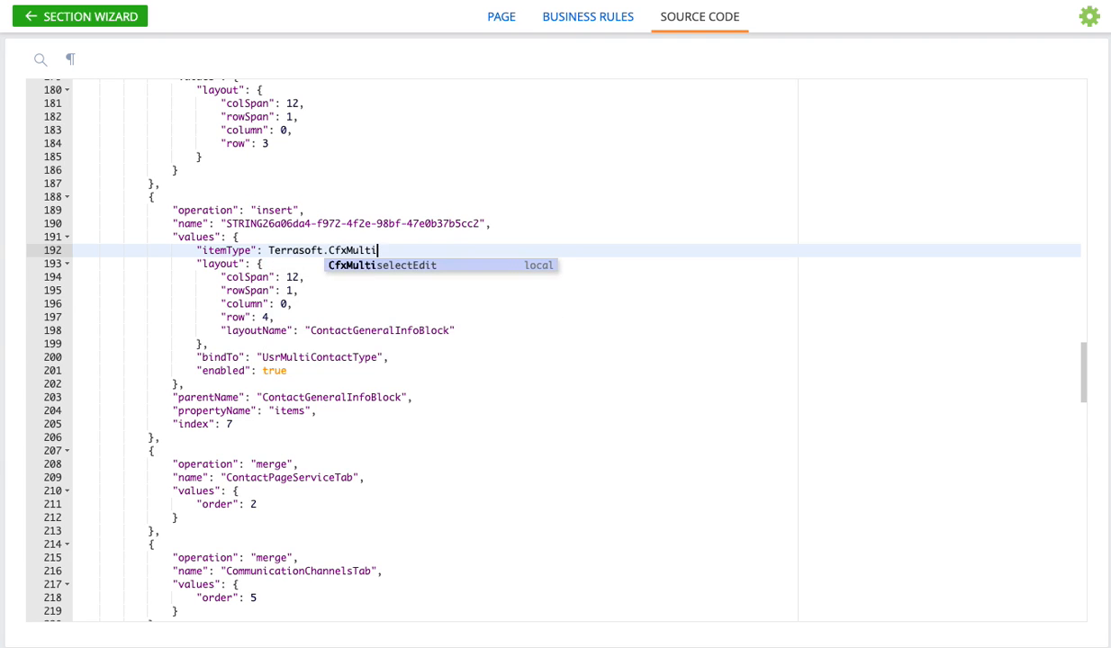
text(selwe)
text("")
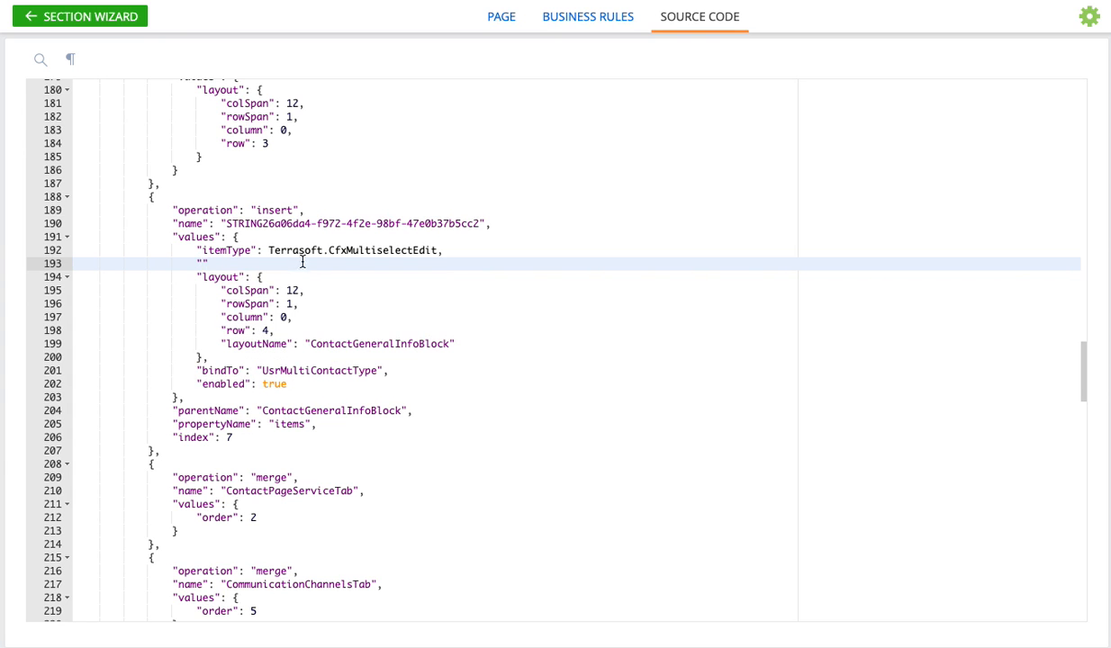
double_click(382, 250)
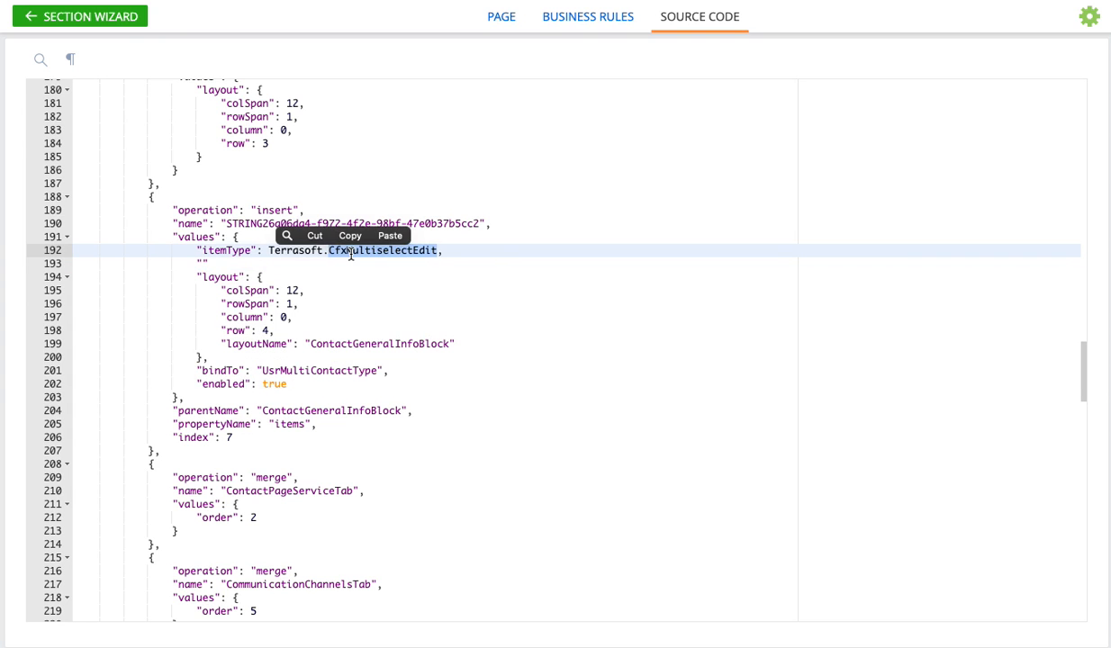
text(ViewItemType.)
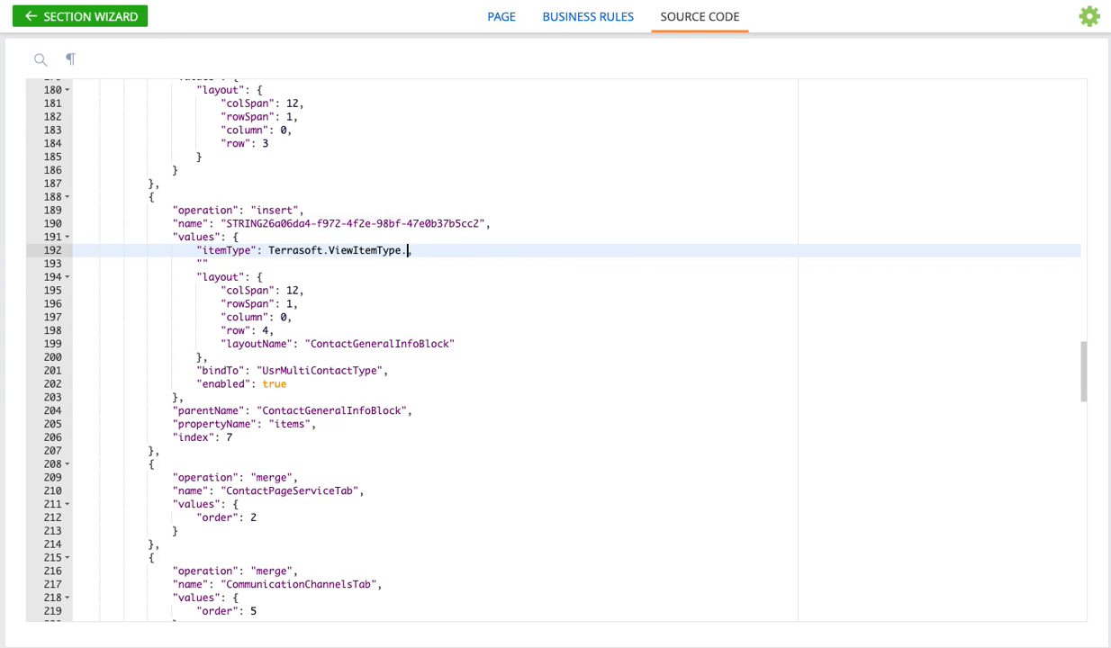
text(COMPONENT,)
click(576, 264)
text("className": )
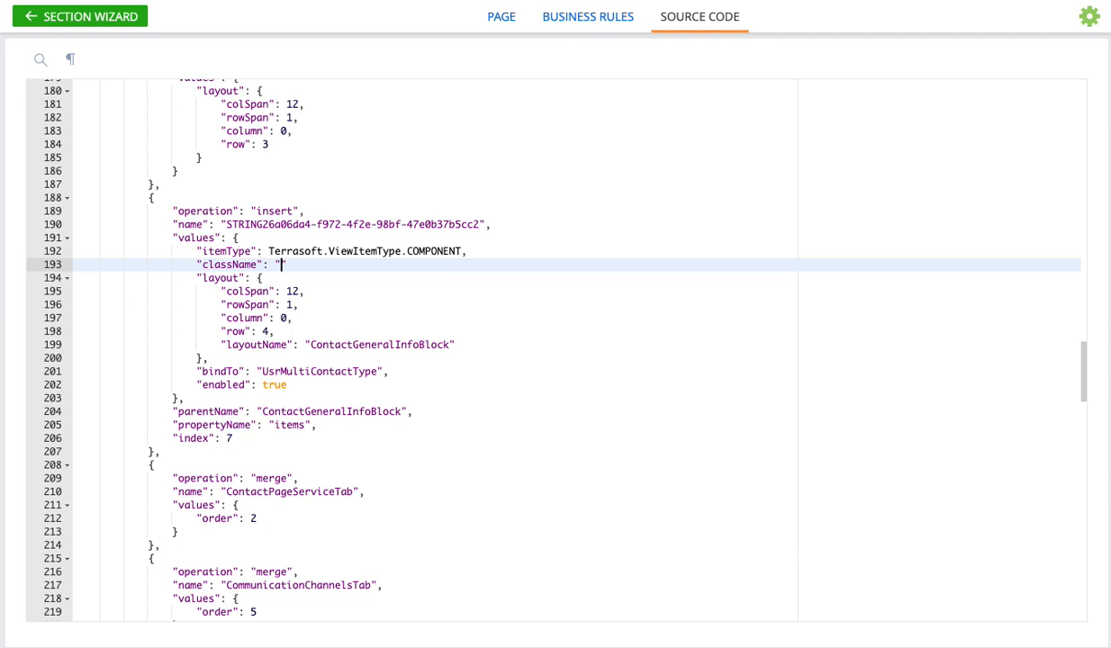
text(Terrasoft.CfxMultiselectEdit",)
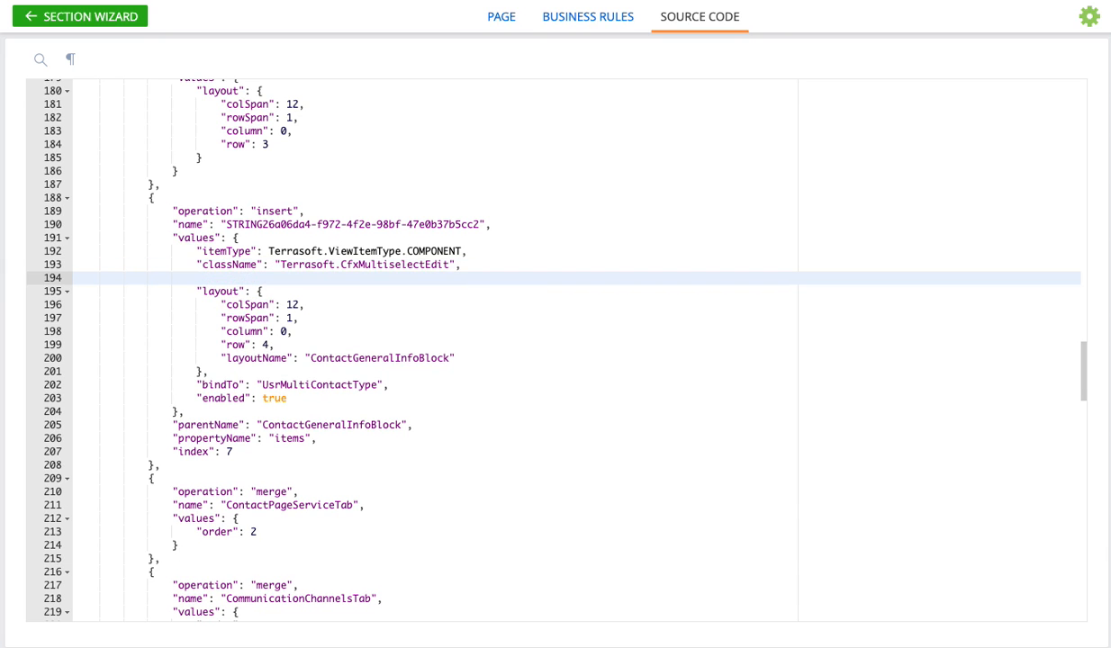
Step: Add lookupEntity "ContactType" on the line below className
click(207, 277)
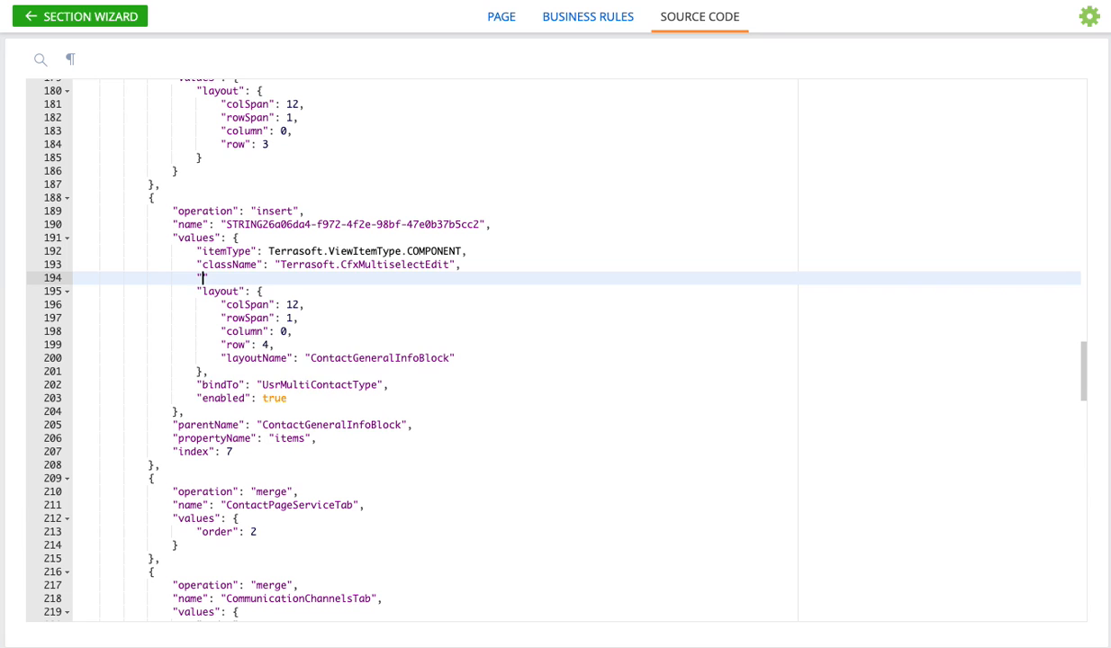
text(lookupEntity)
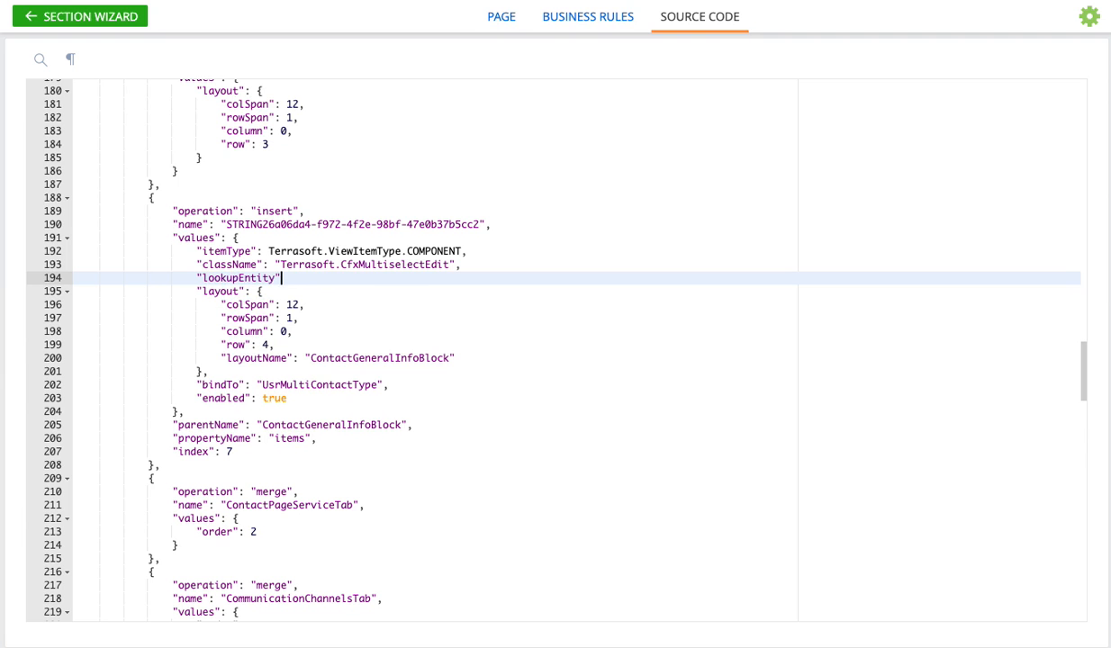
text(": "")
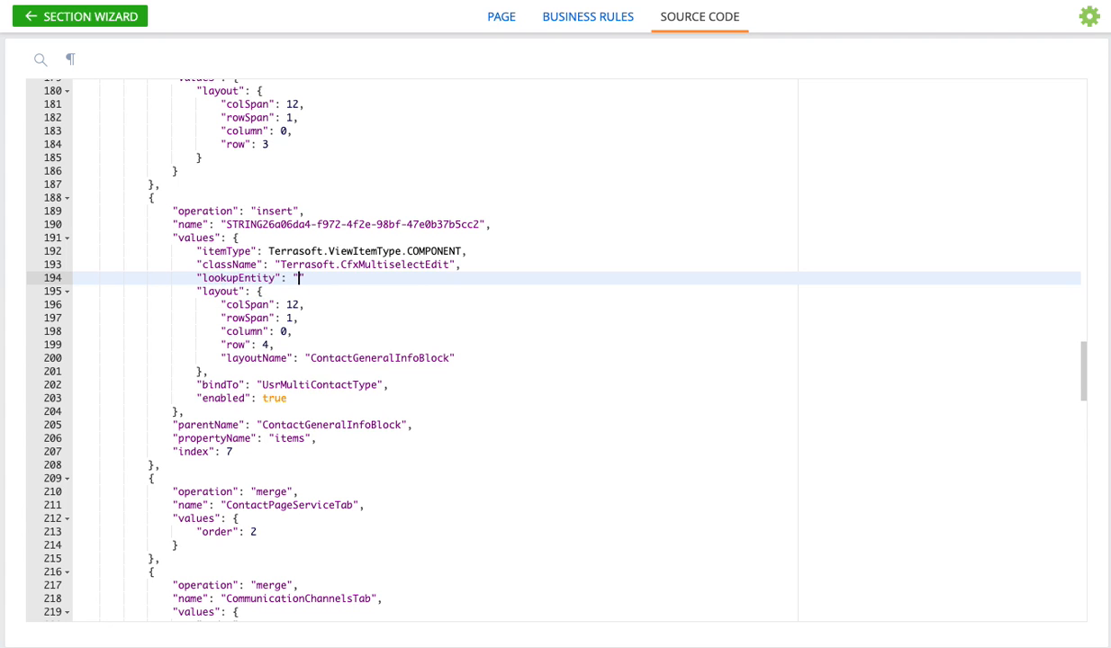
text(ContactType",)
text("caption": ")
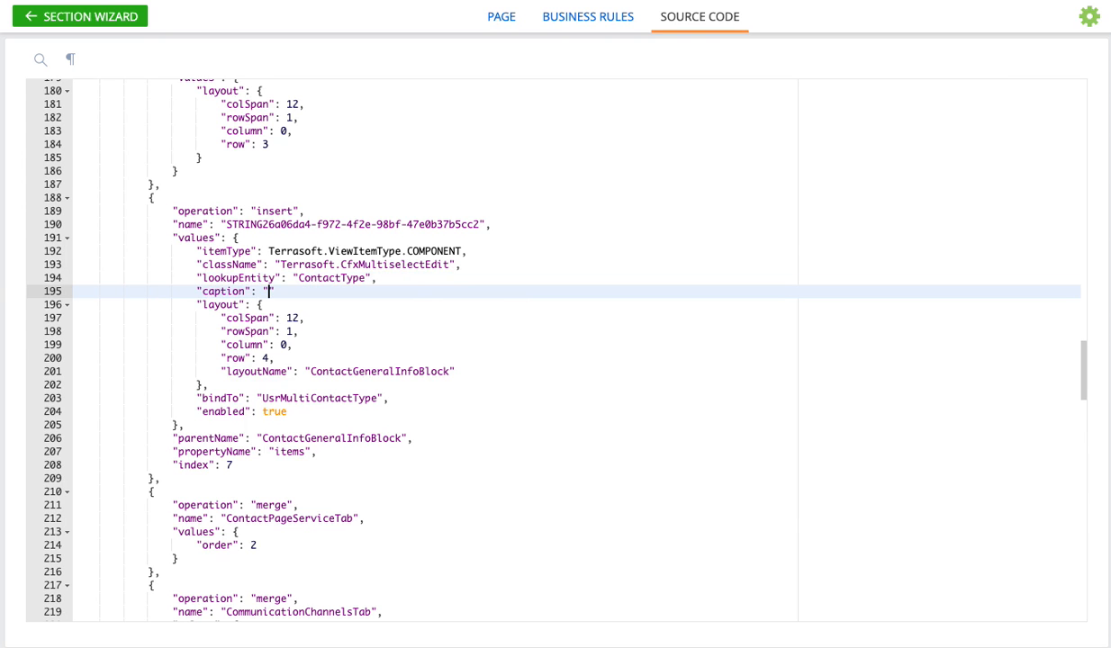
Step: Type 'Multi-contact type' as the caption, then select and remove it
text(Multi-)
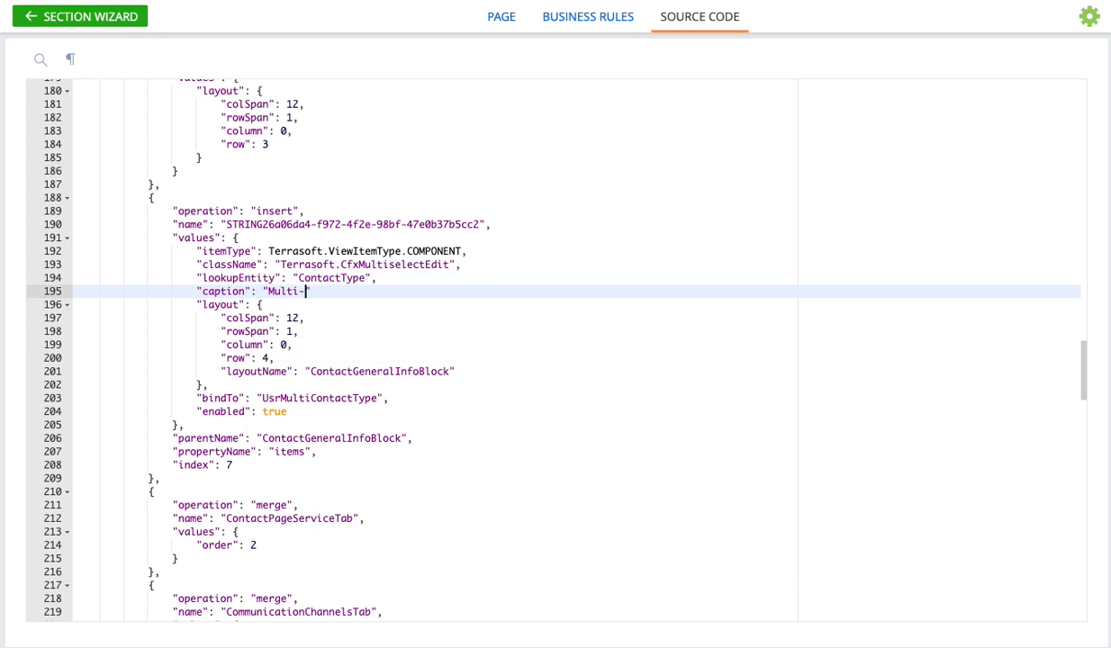
text(contact)
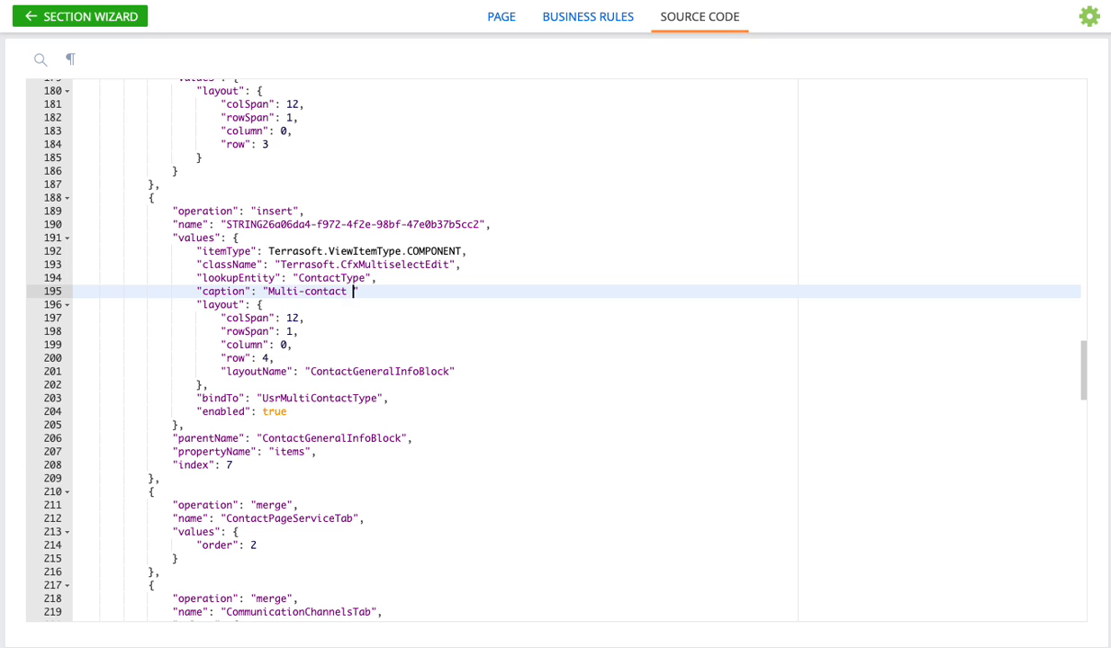
text(type")
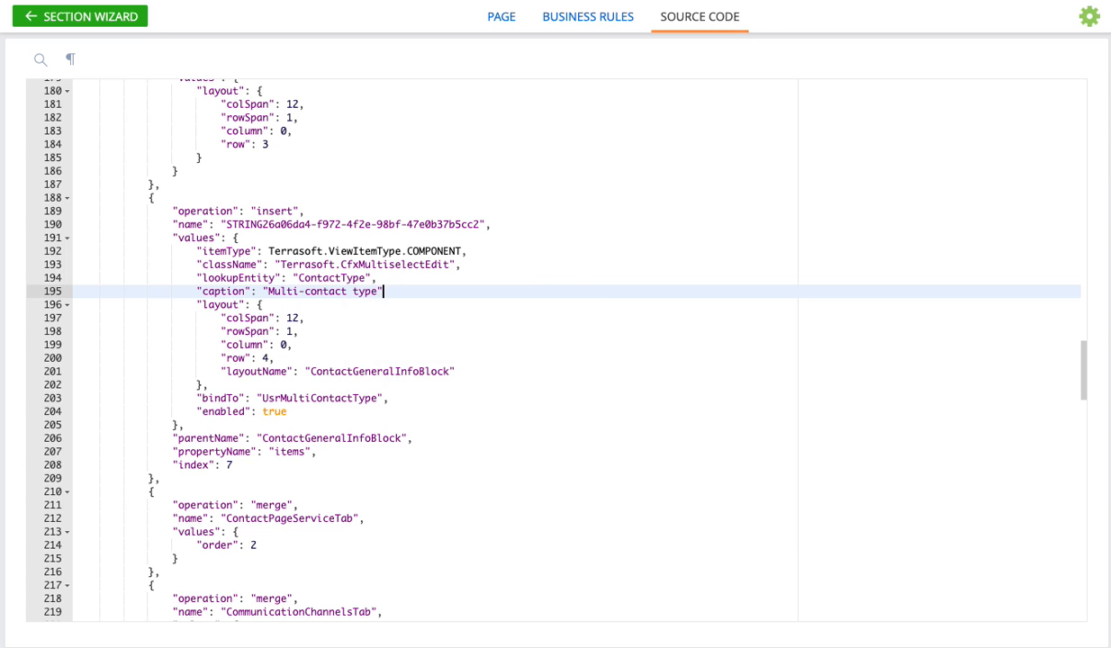
double_click(324, 291)
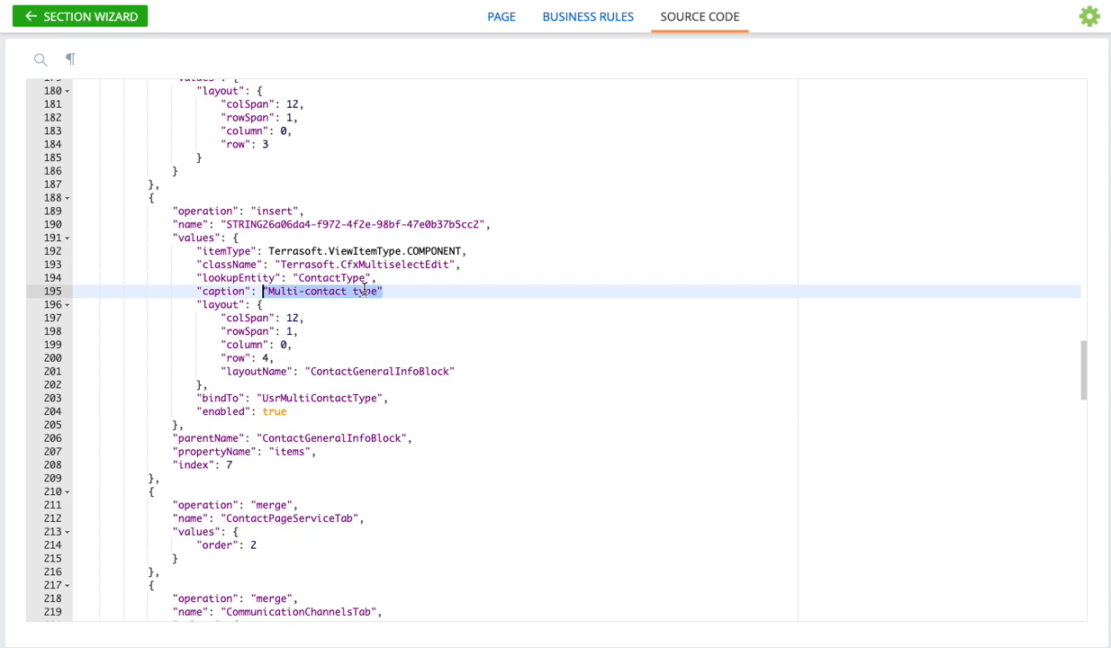
right_click(364, 291)
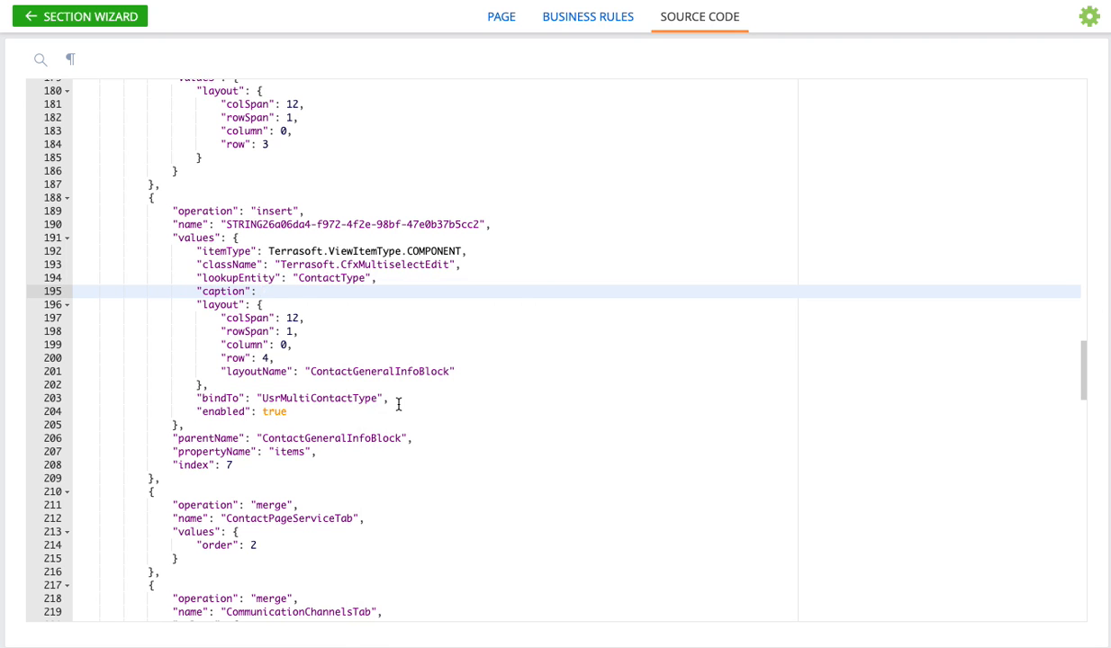
Step: Enter a { bindTo: Resources.Strings.MyCaption } caption and end the line with a comma
text({ })
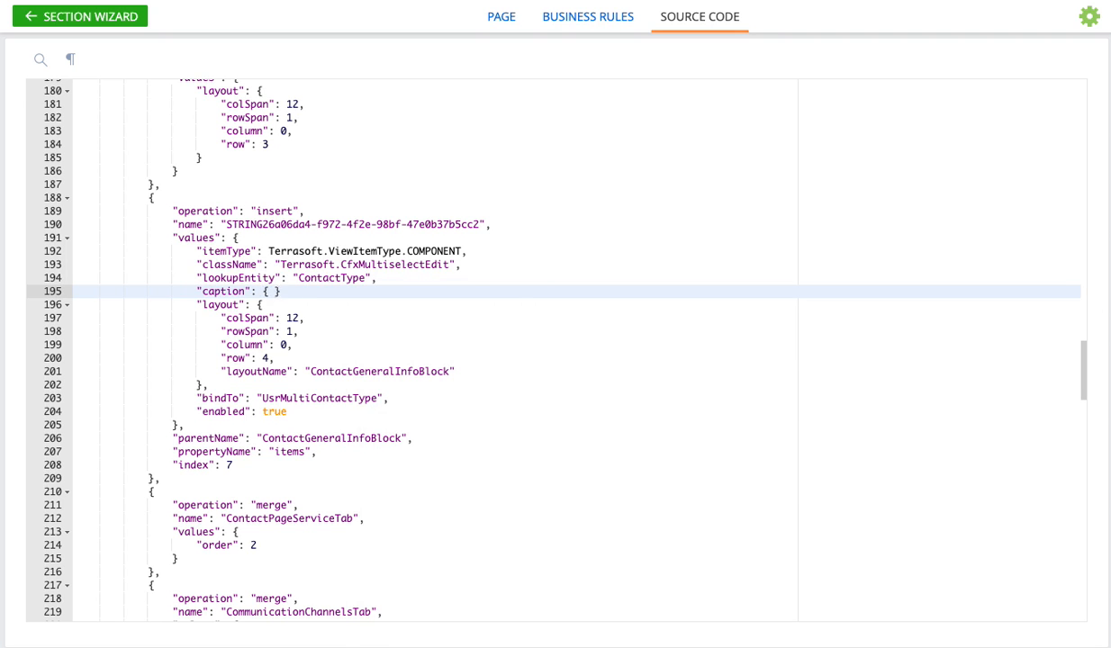
text(bindTo)
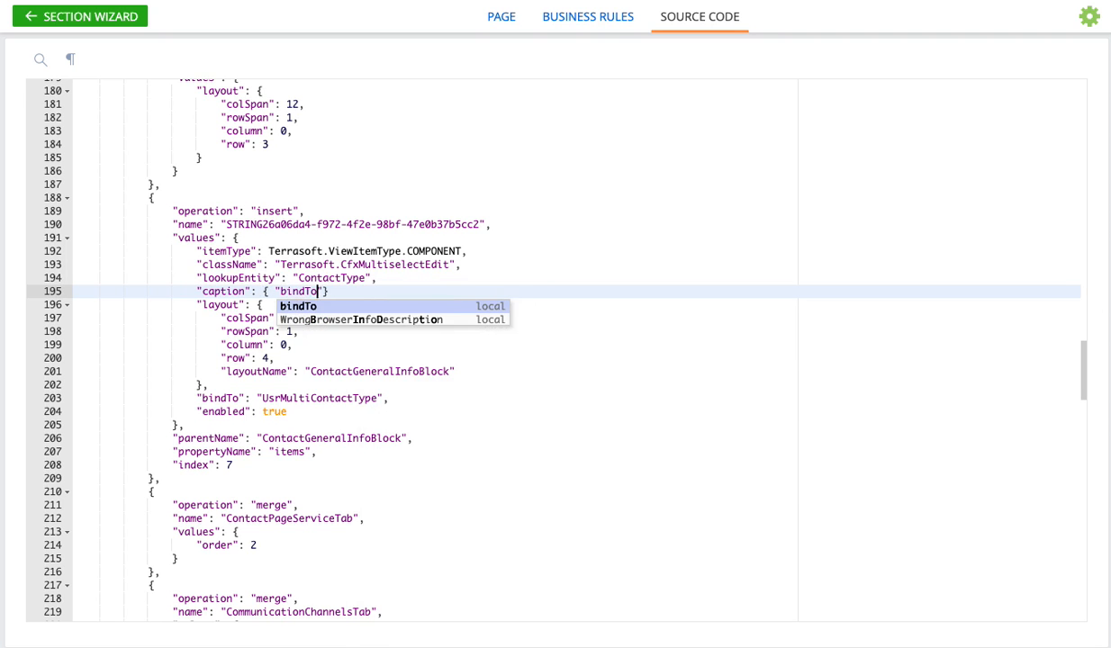
text(Resources.S")
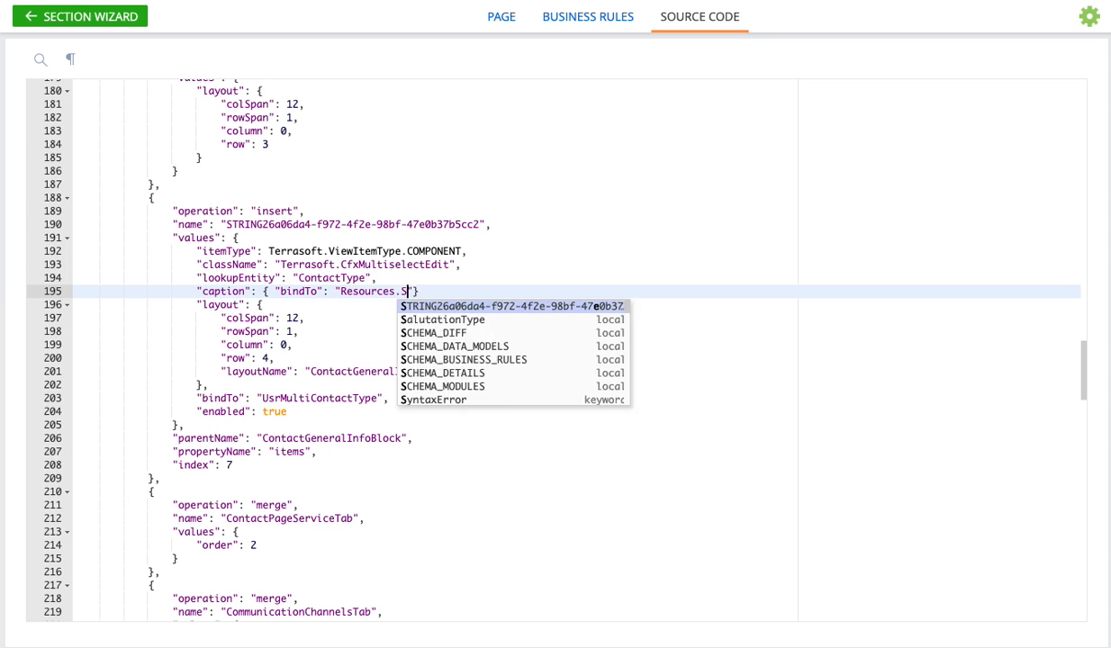
text(trings.)
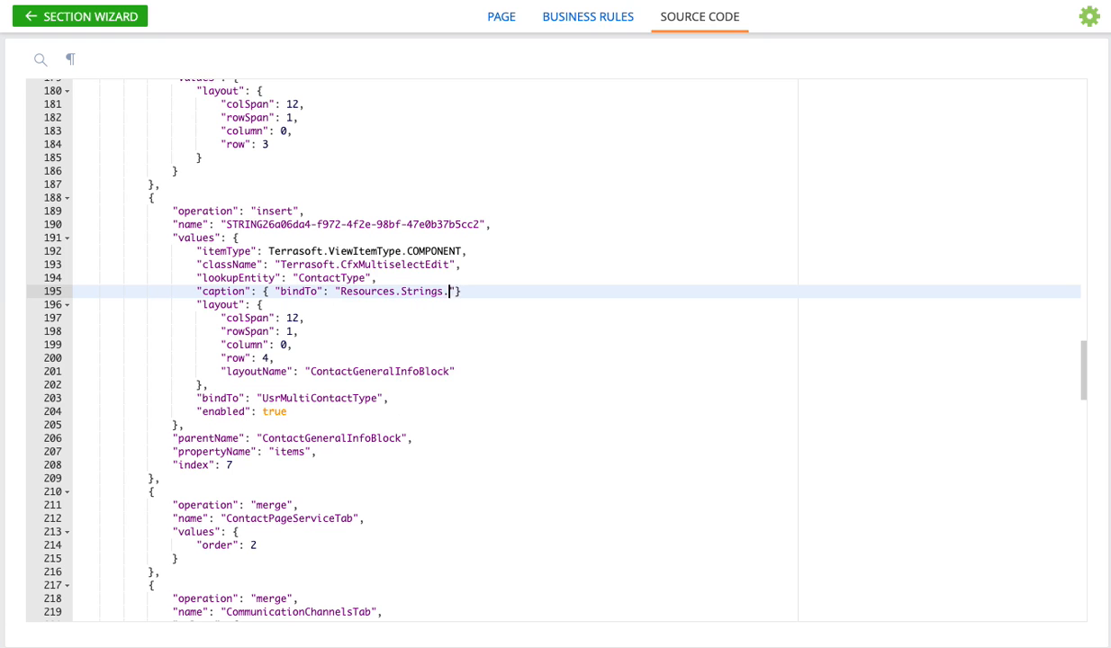
text(MyCaption)
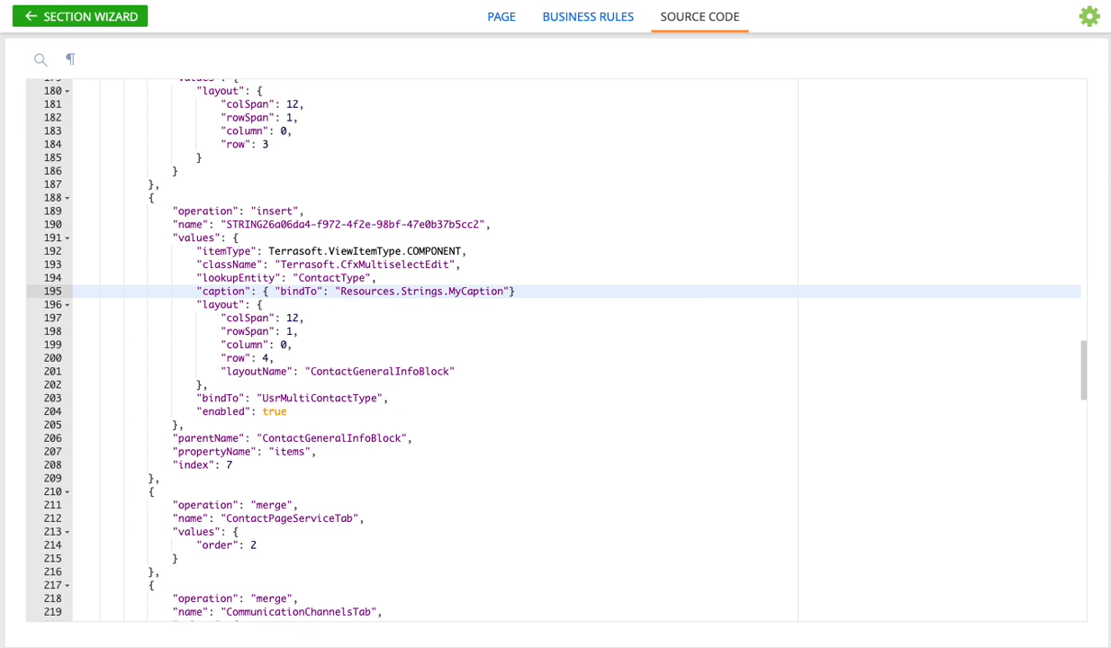
click(518, 291)
text("caption": "Multi-contact type)
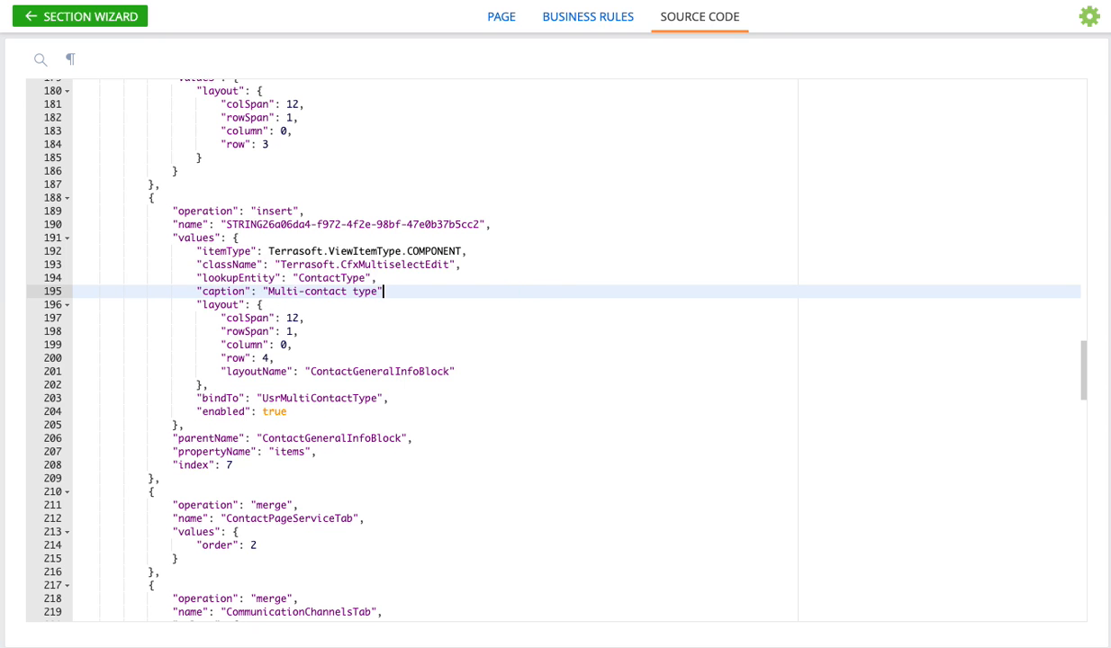
text(,)
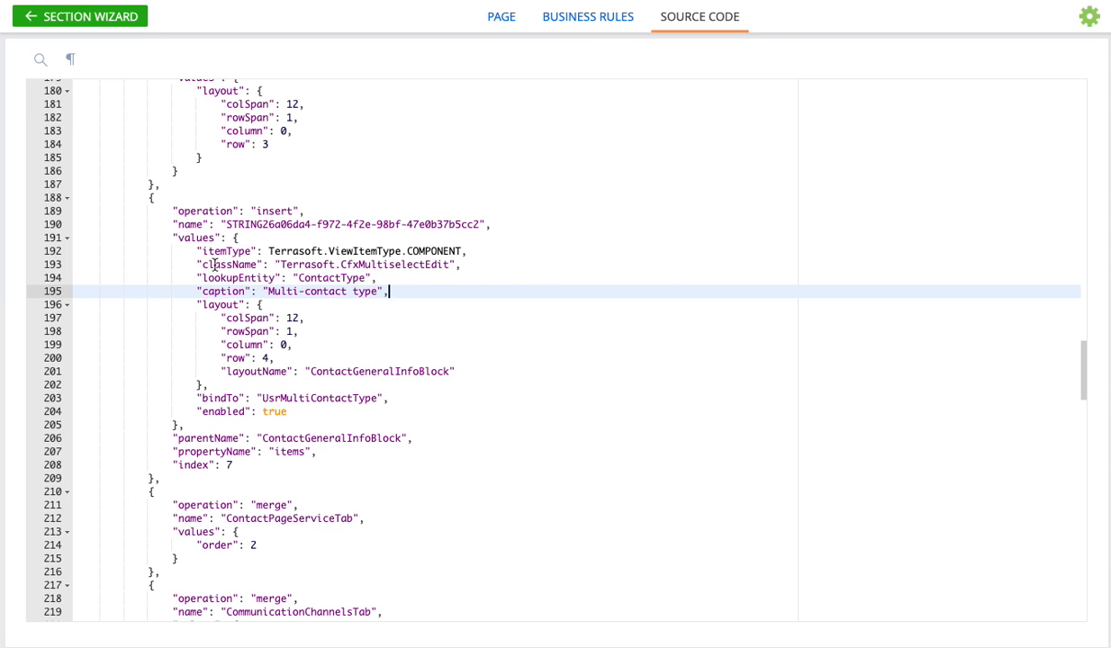
Step: Wrap the UsrMultiContactType bindTo inside a "value": { } property on line 203
drag(195, 250, 389, 291)
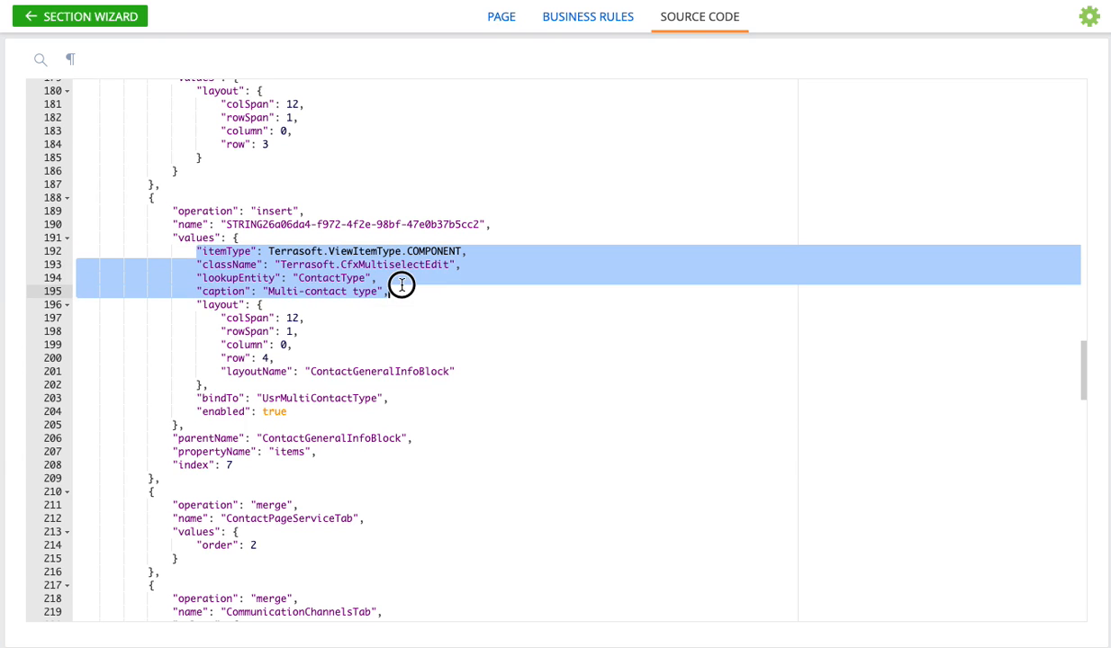
right_click(402, 286)
text(")
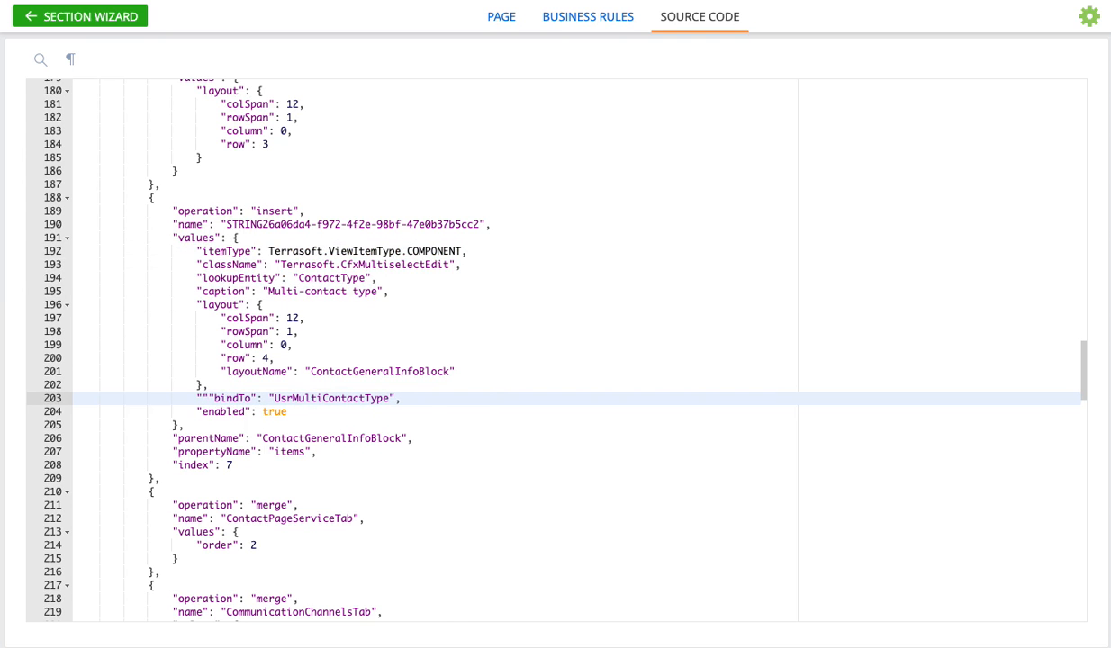
text(value)
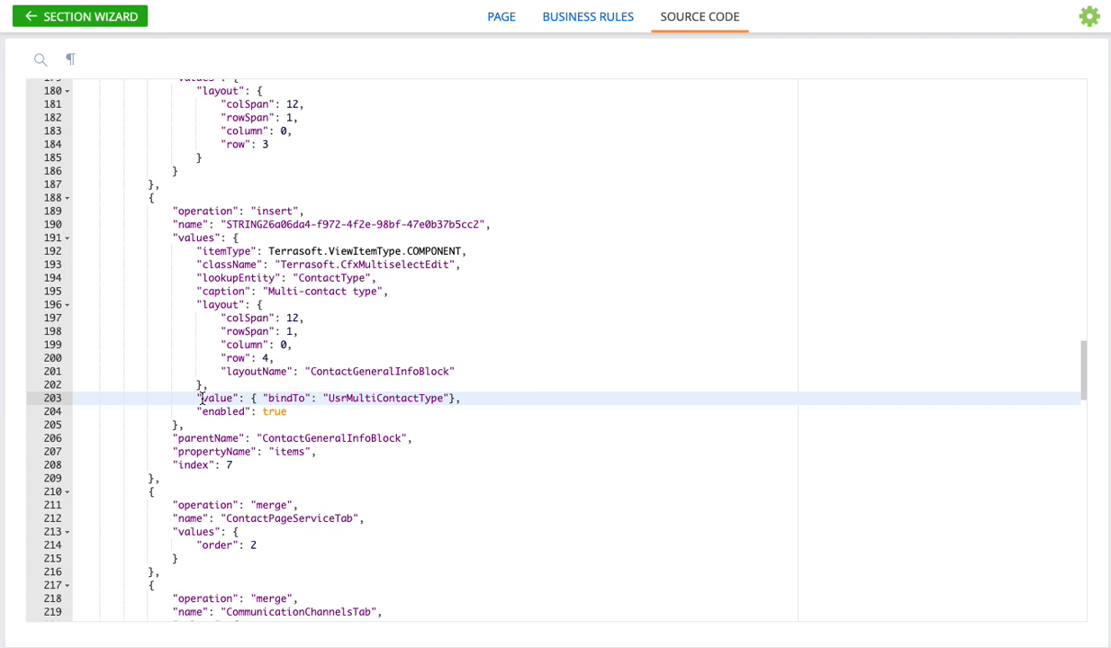
double_click(214, 397)
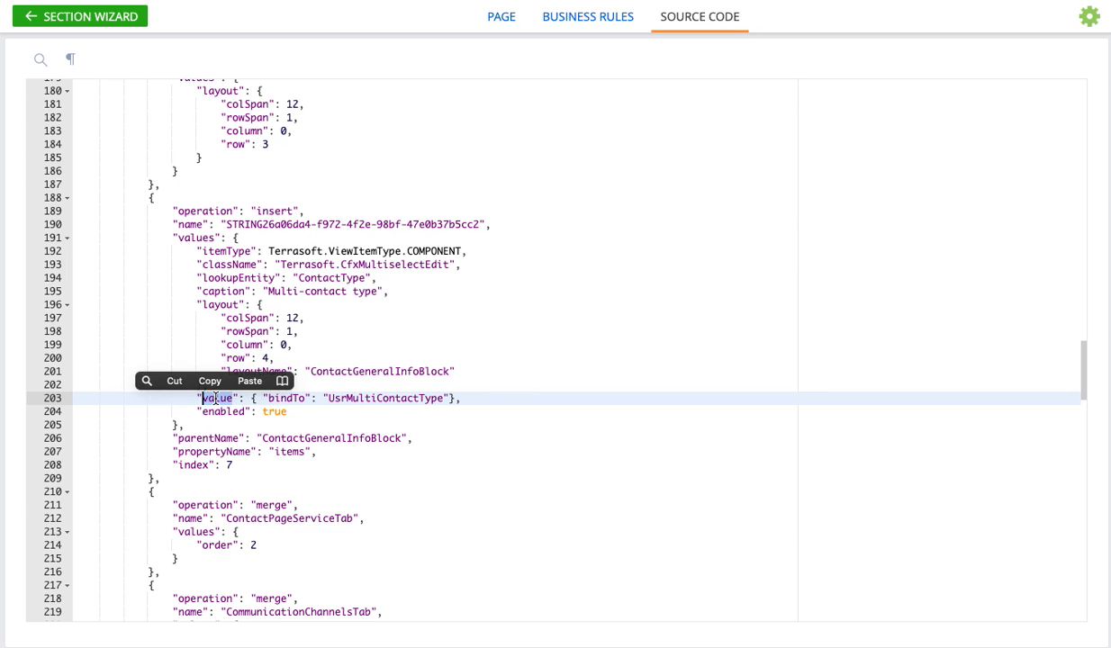
click(255, 397)
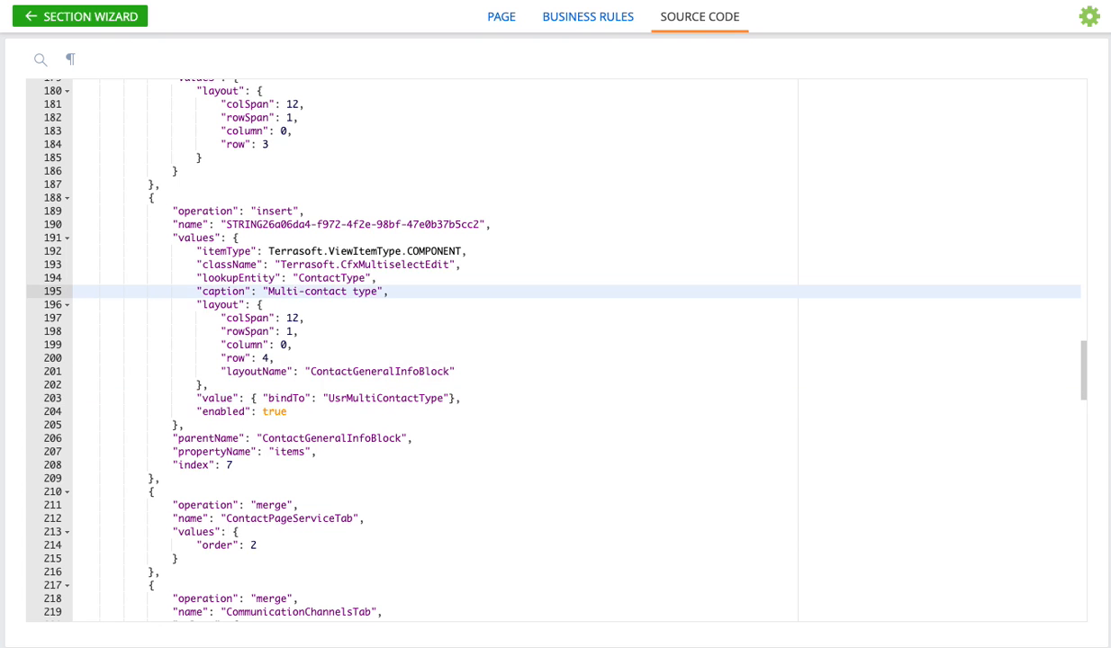
Step: Return to the Section Wizard, save the Contact page changes, and acknowledge the success message
click(79, 16)
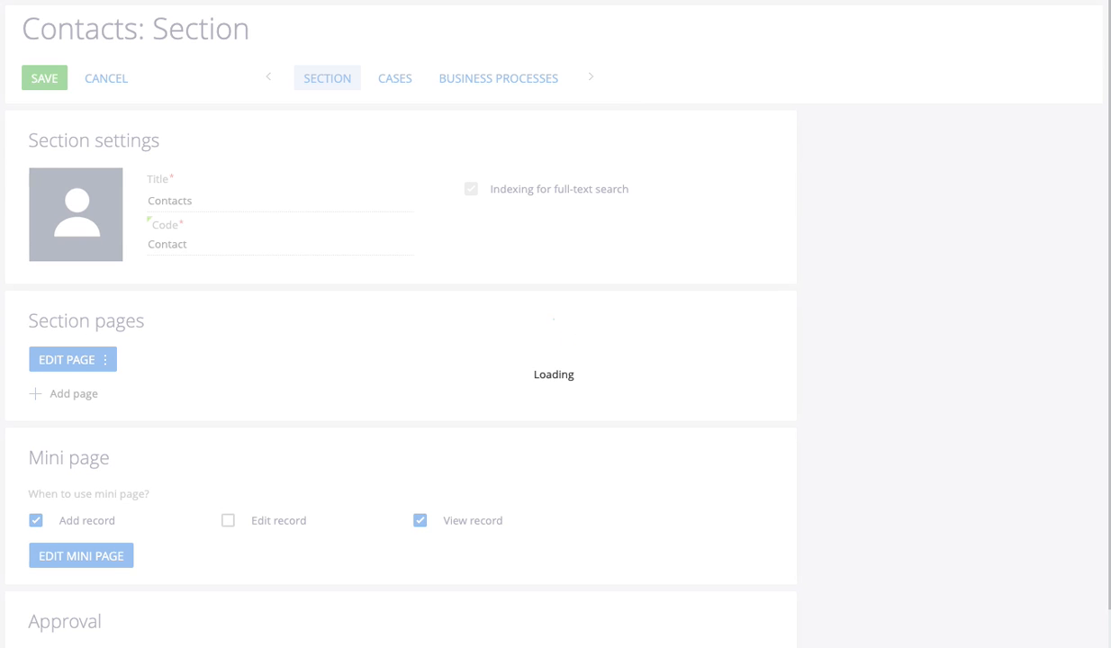
click(44, 77)
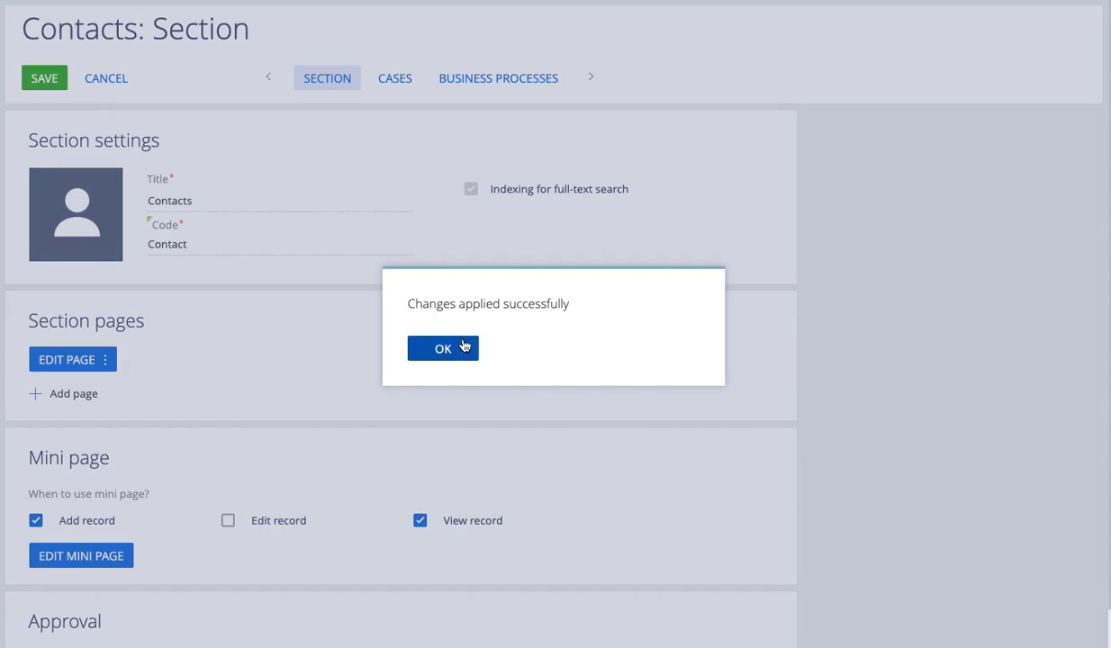
click(442, 349)
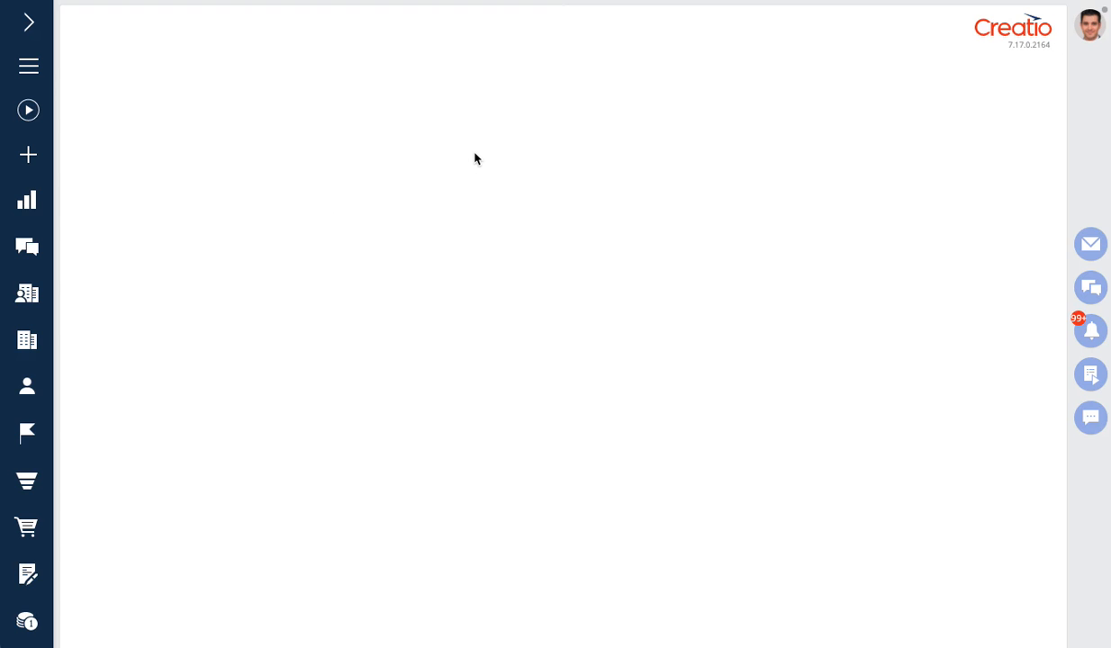
mouse_move(542, 345)
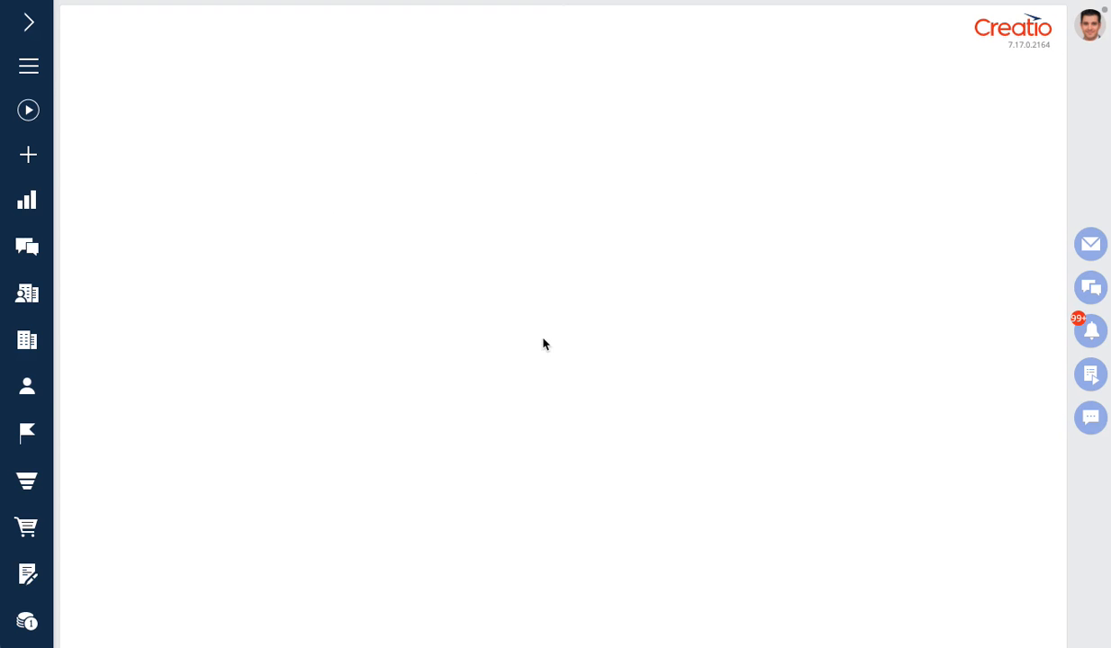
click(27, 386)
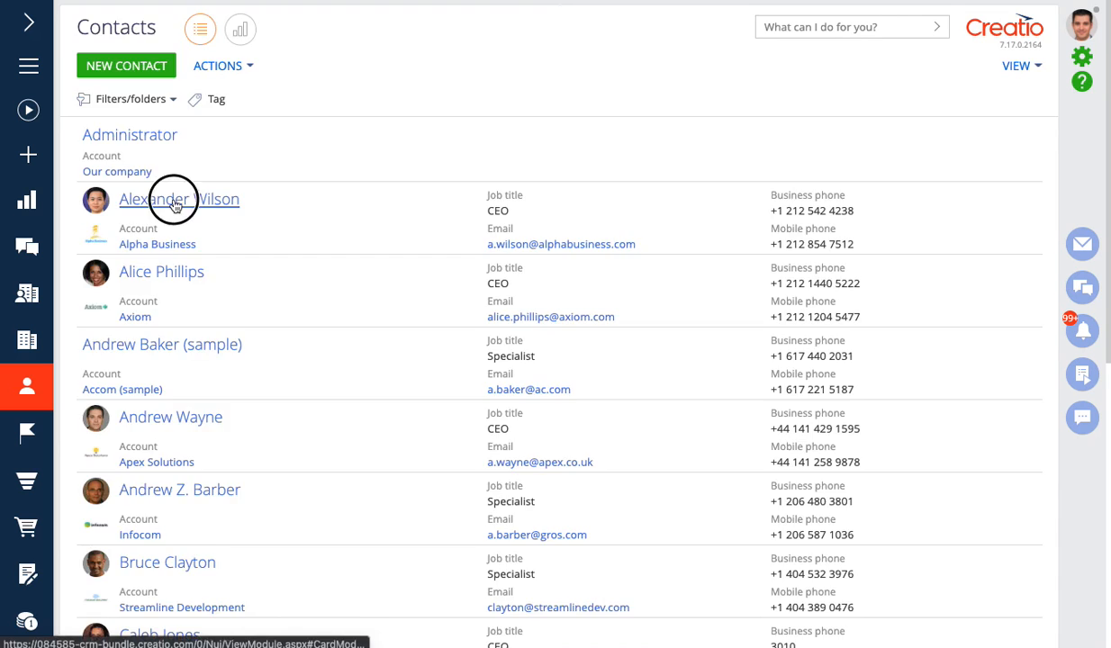
click(178, 199)
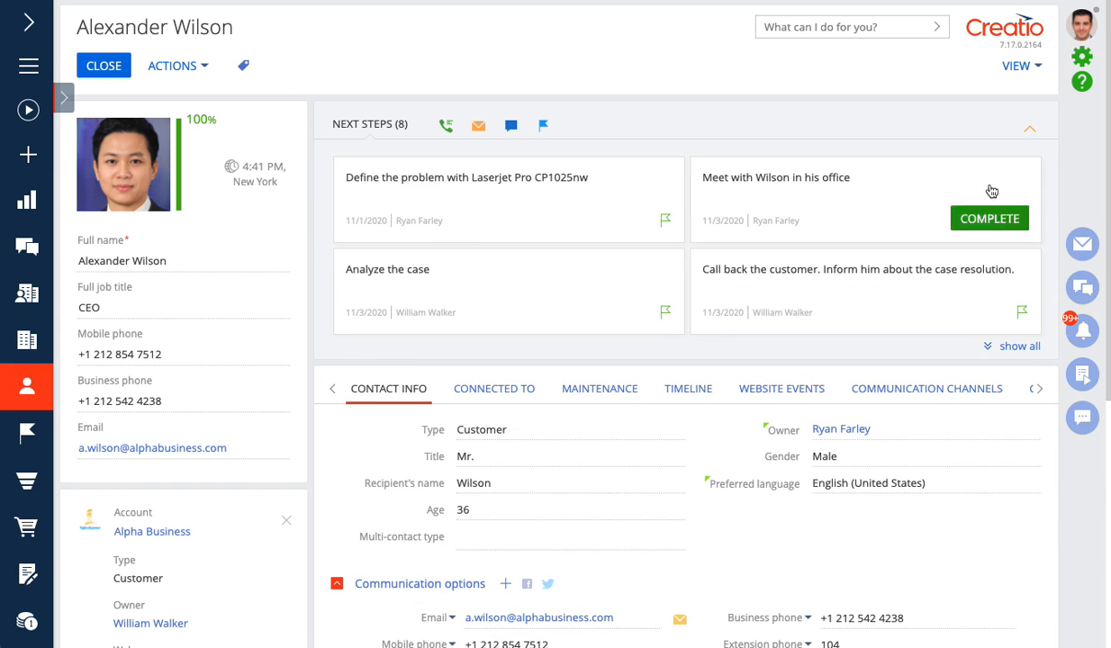
click(1028, 124)
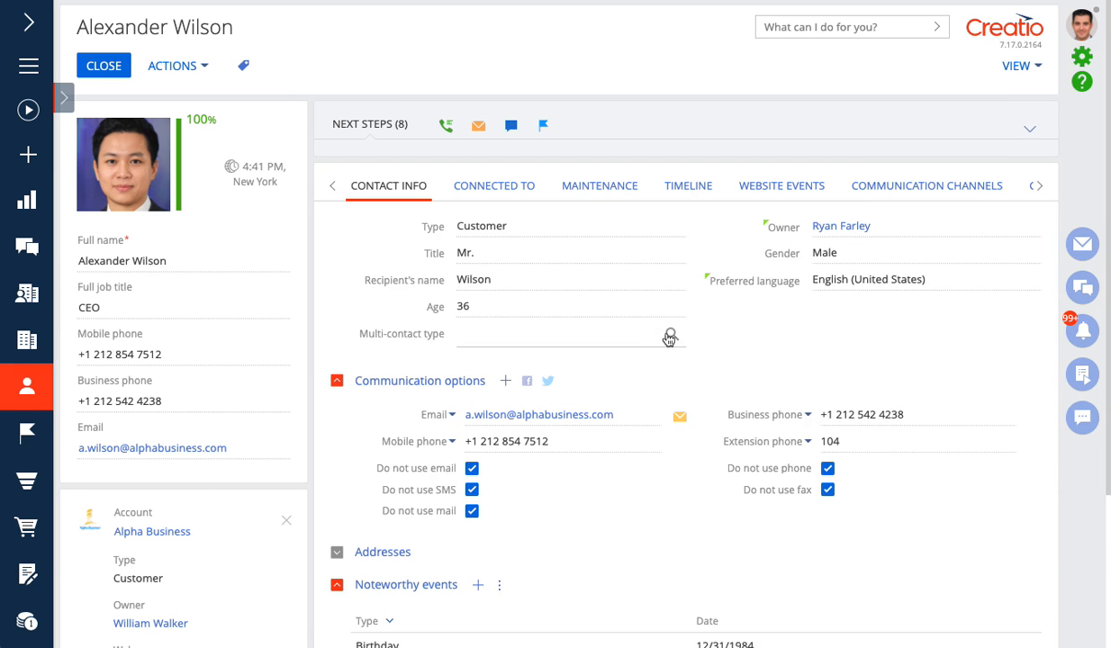
mouse_move(668, 339)
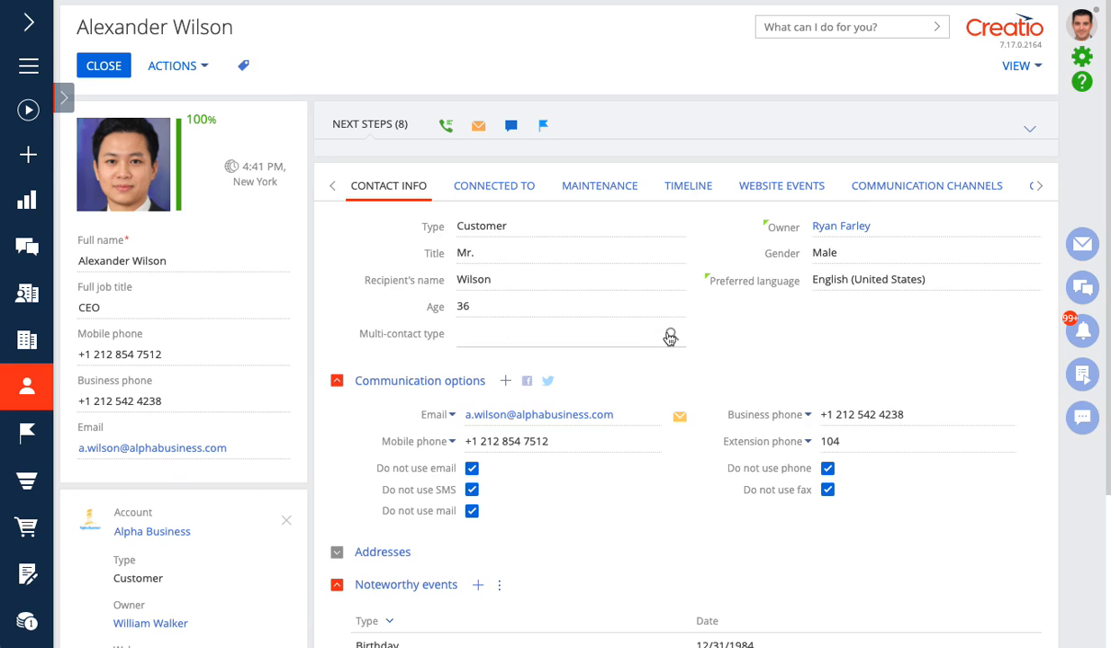
Step: Set Multi-contact type to Customer and Employee via the lookup
click(669, 335)
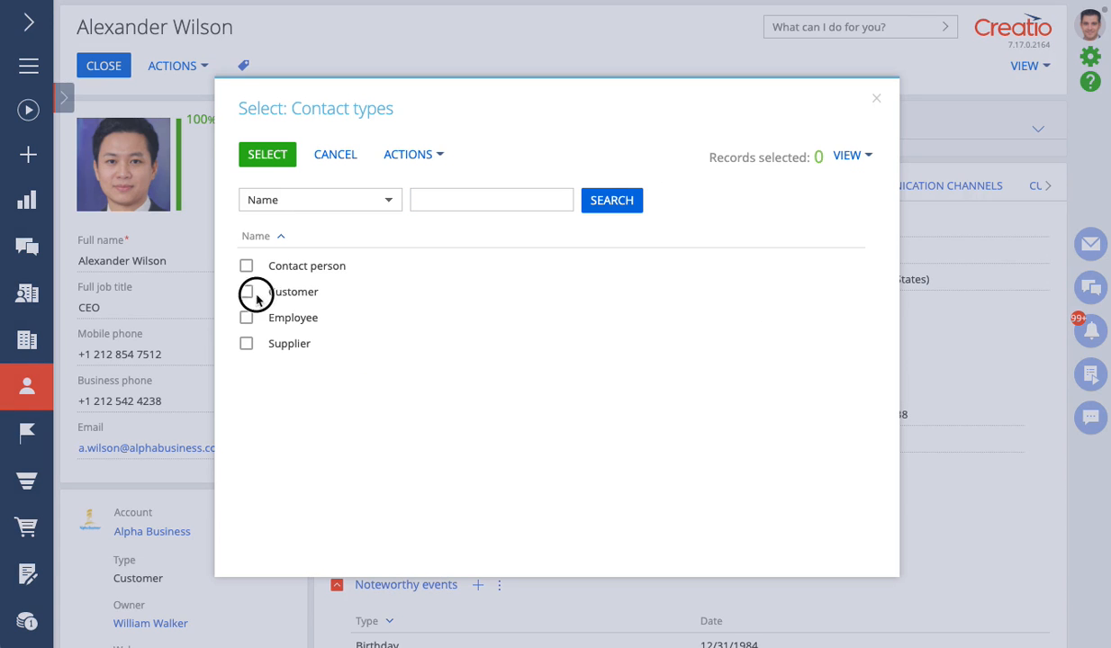
click(247, 291)
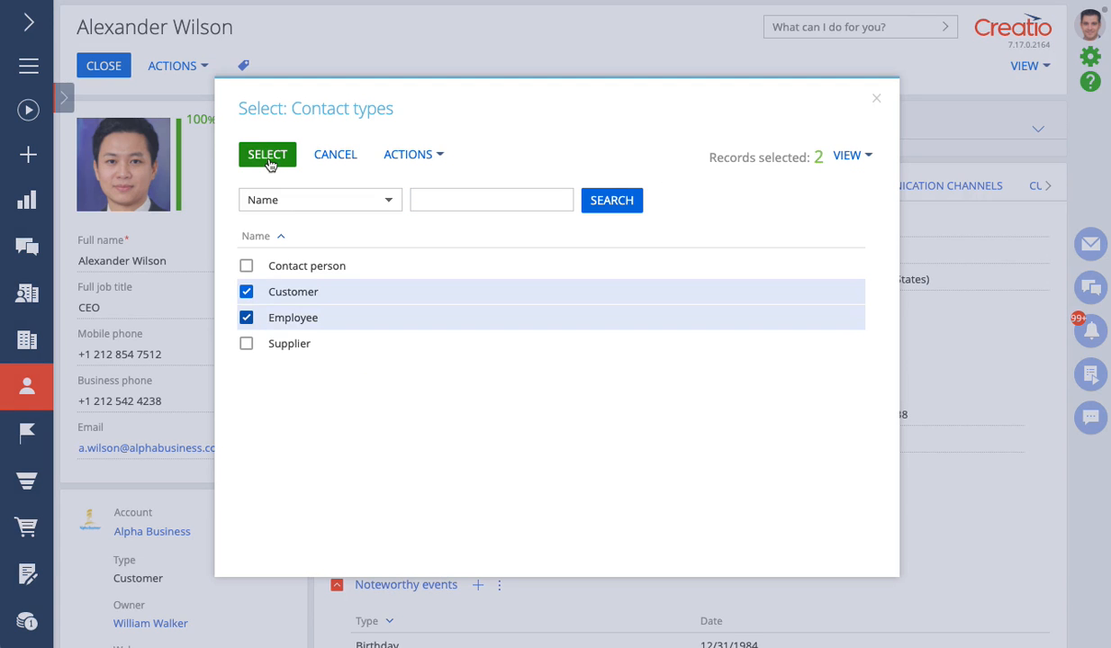
click(266, 154)
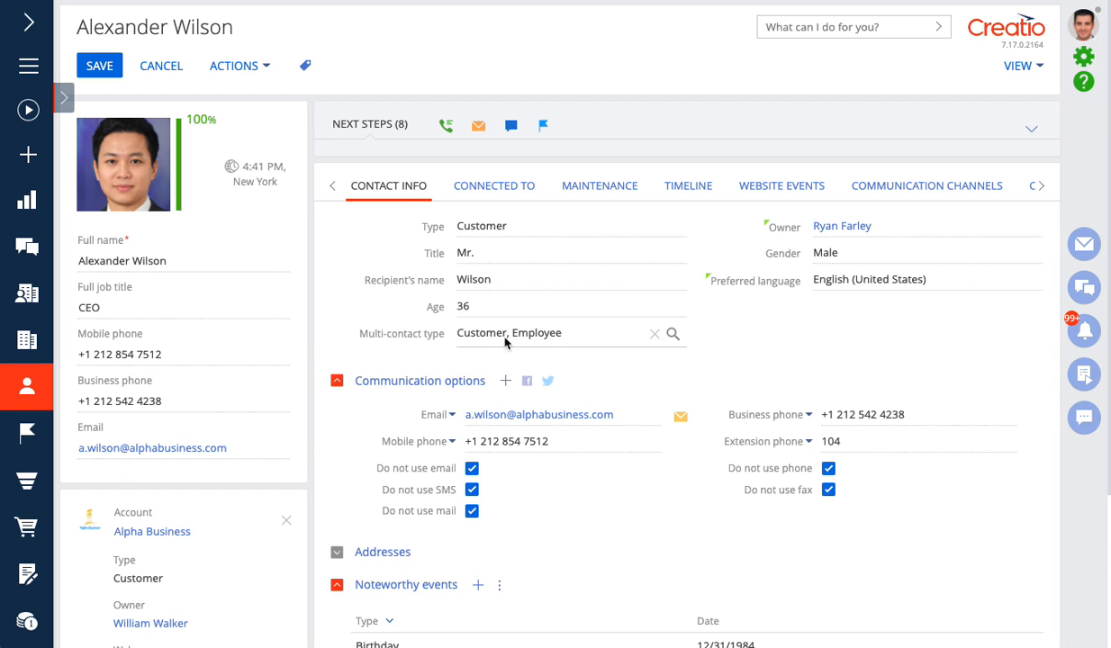
mouse_move(549, 337)
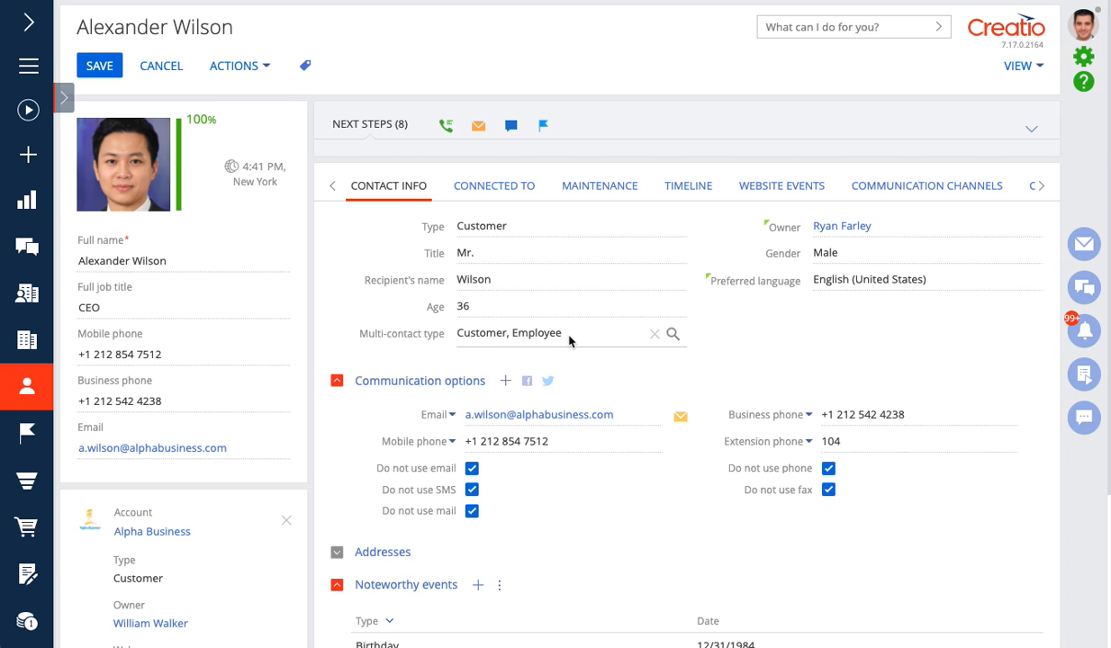
Step: Clear the field and reselect types, ending with Supplier and Contact person
click(655, 334)
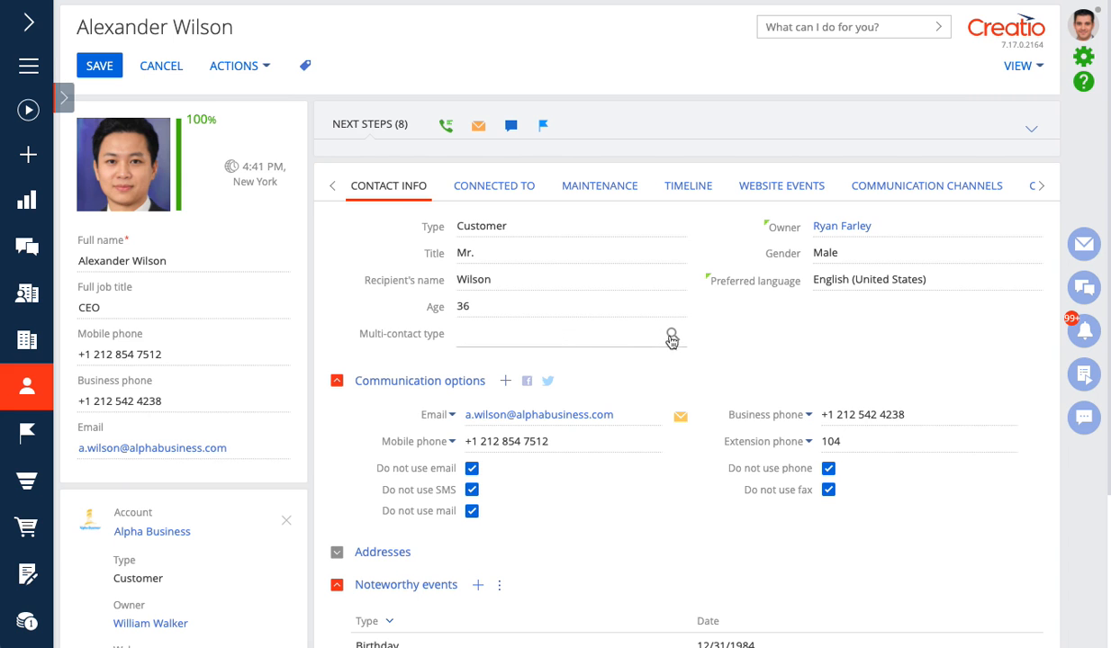
click(670, 338)
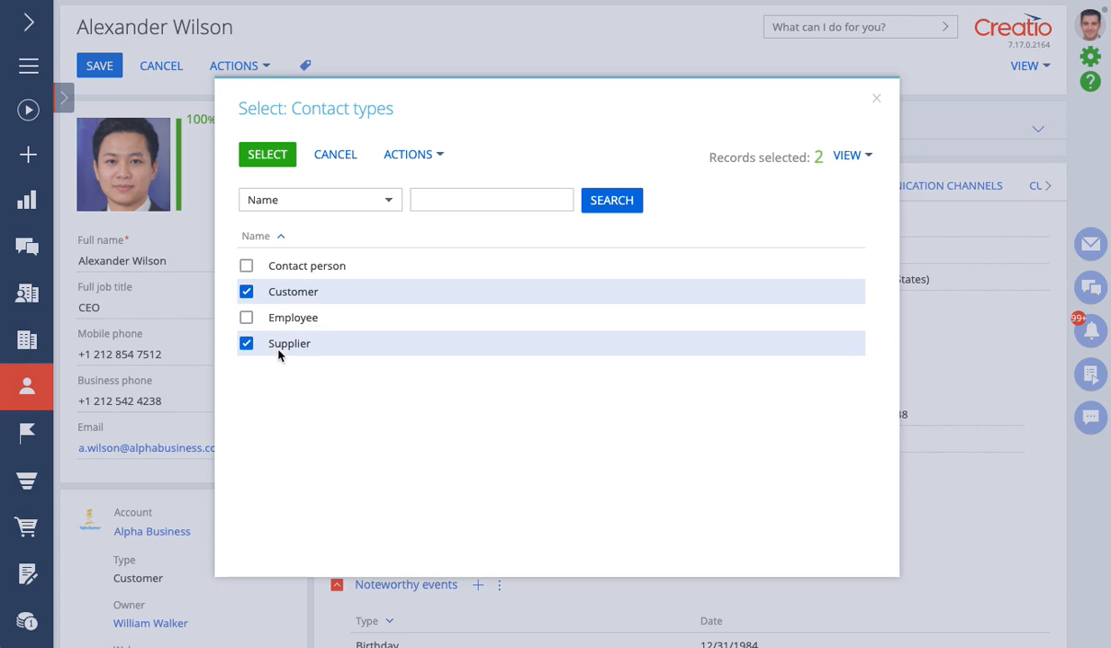
click(267, 154)
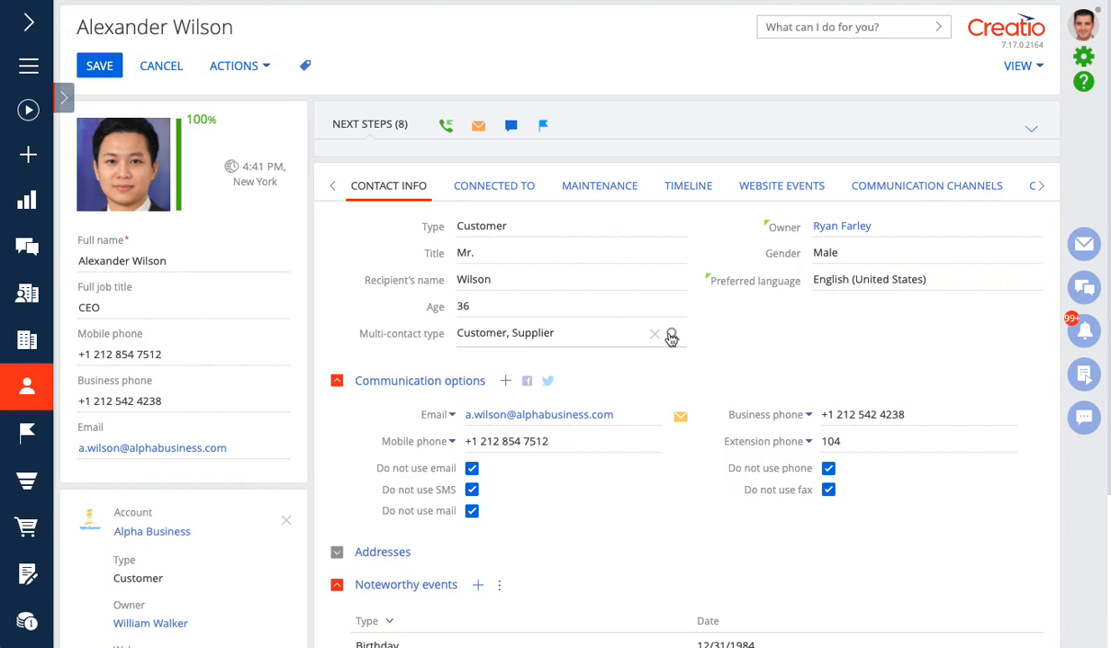
click(671, 333)
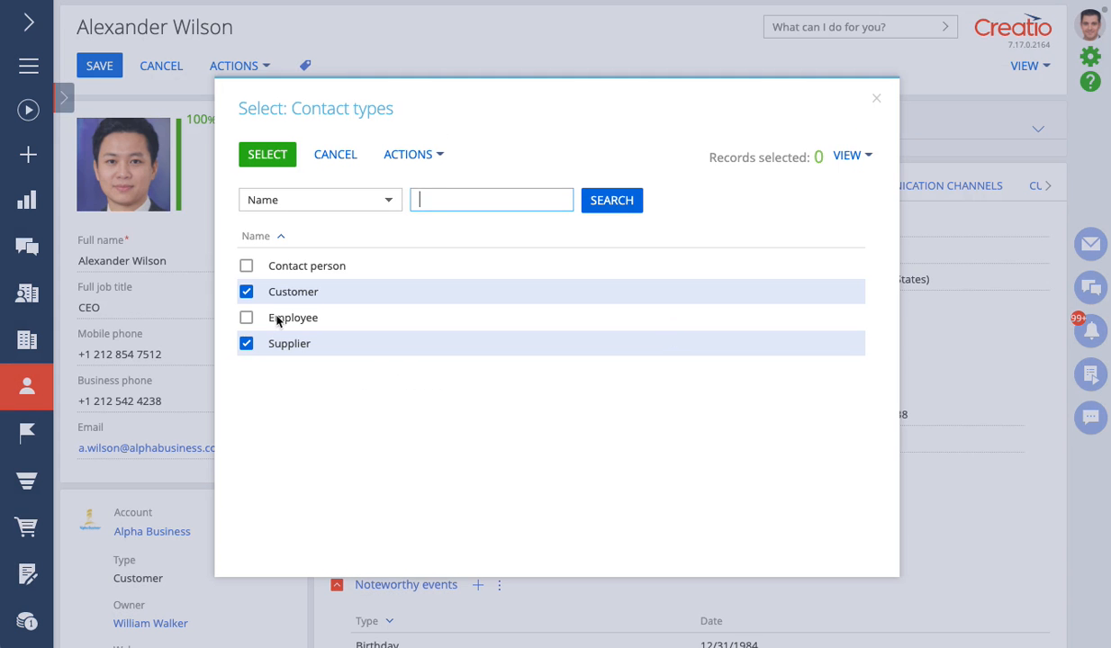
click(246, 266)
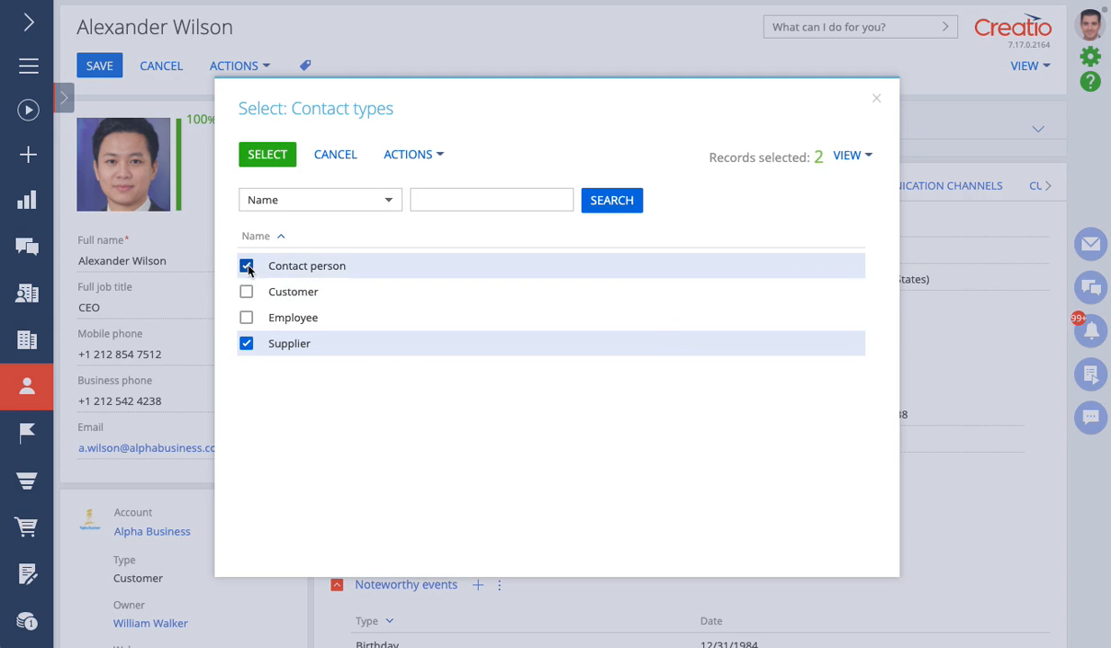
click(268, 154)
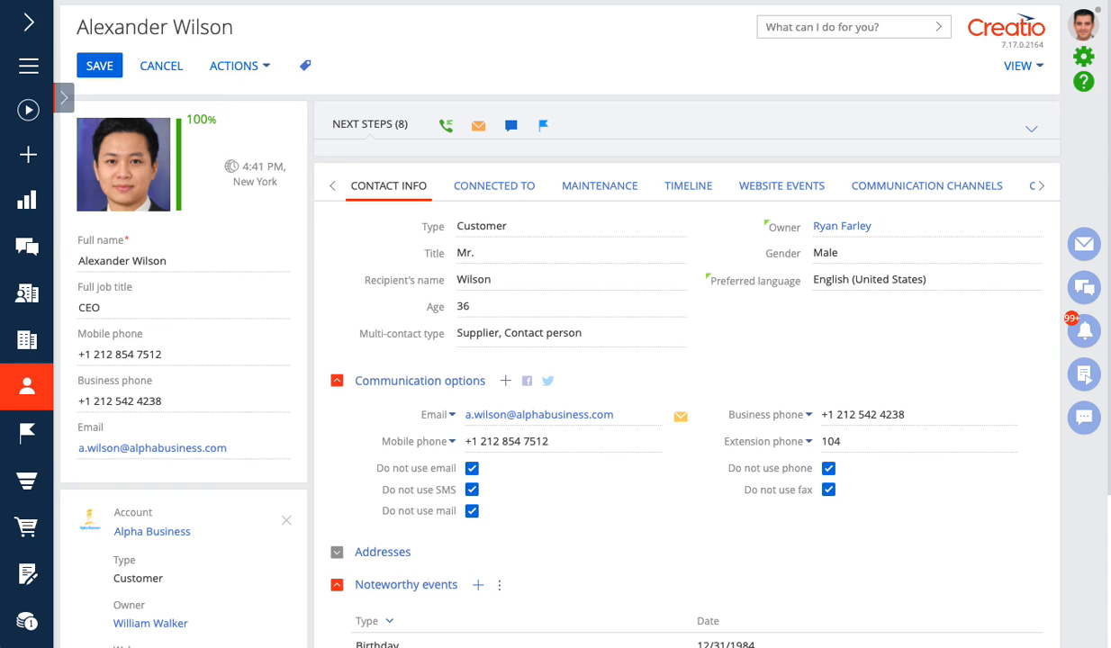